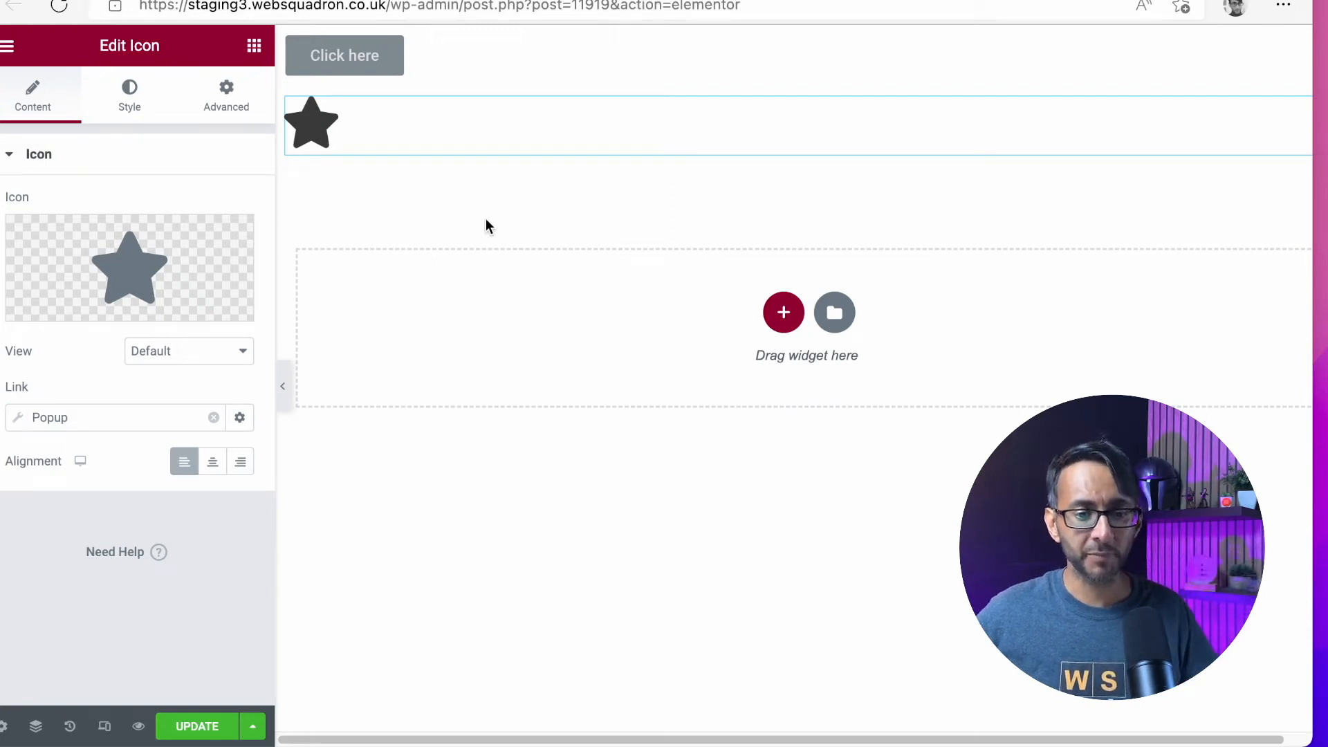
pyautogui.moveTo(138, 725)
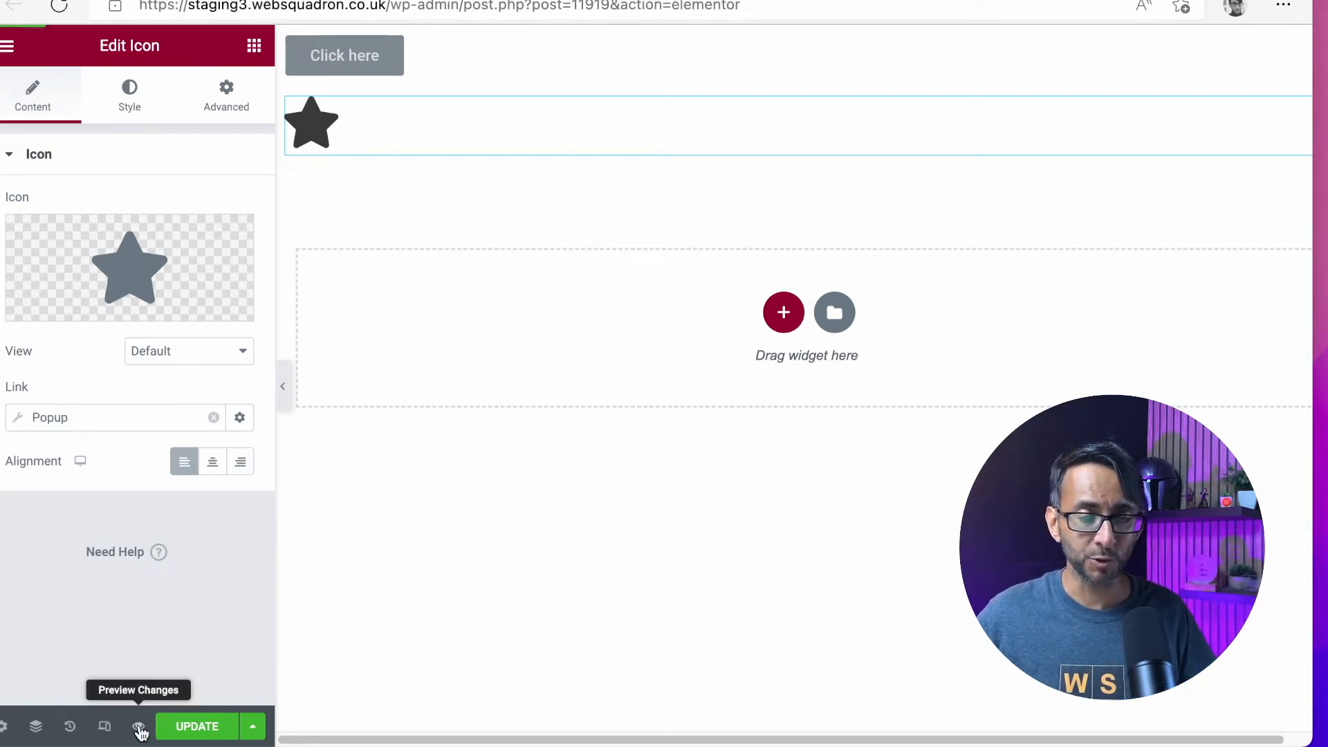
# - Preview the page and confirm the star icon opens the email popup, then close it
pyautogui.click(139, 727)
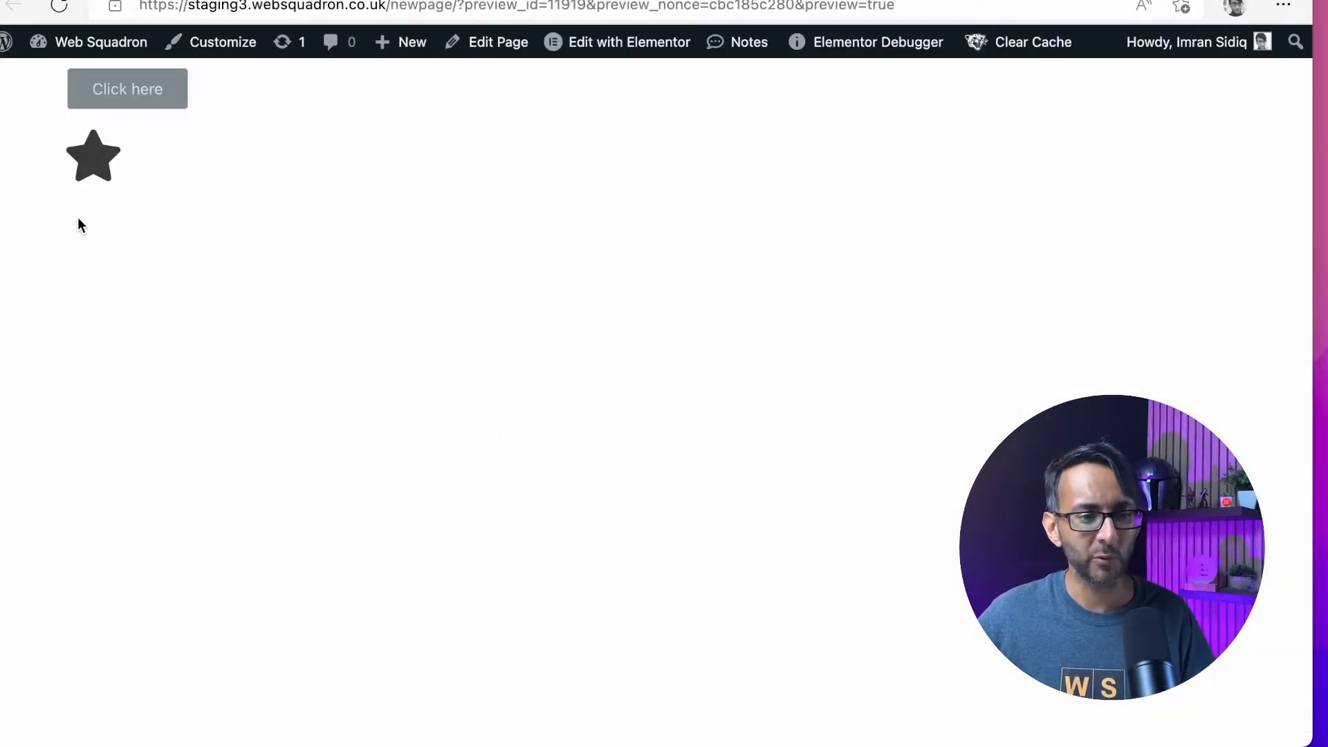
pyautogui.click(127, 89)
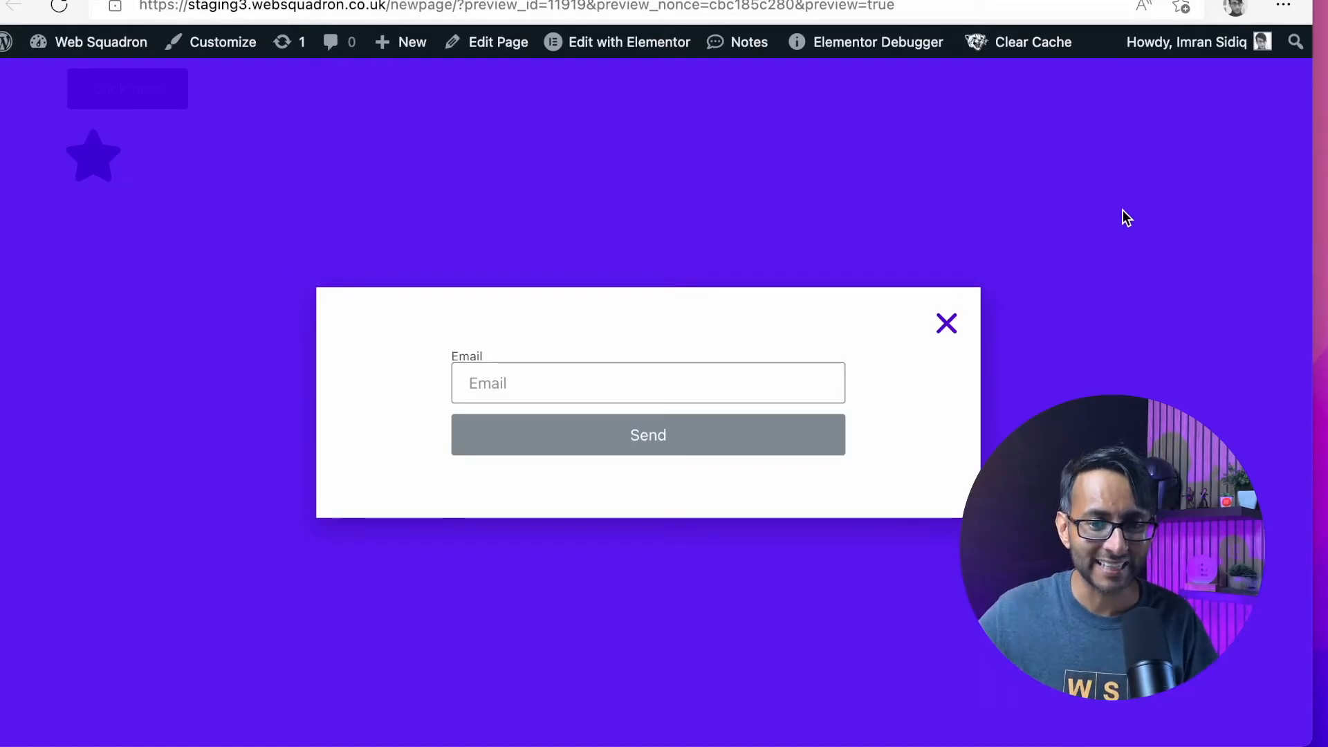
pyautogui.click(947, 324)
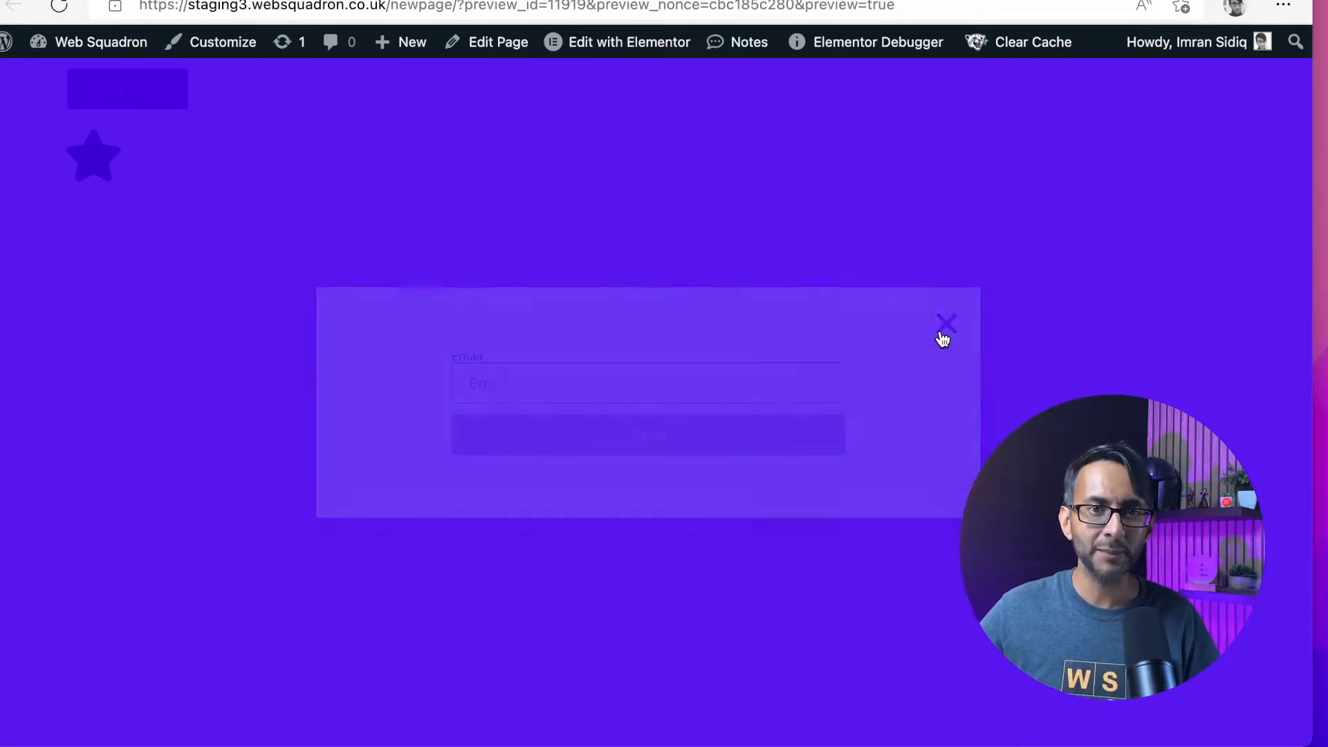
pyautogui.click(946, 321)
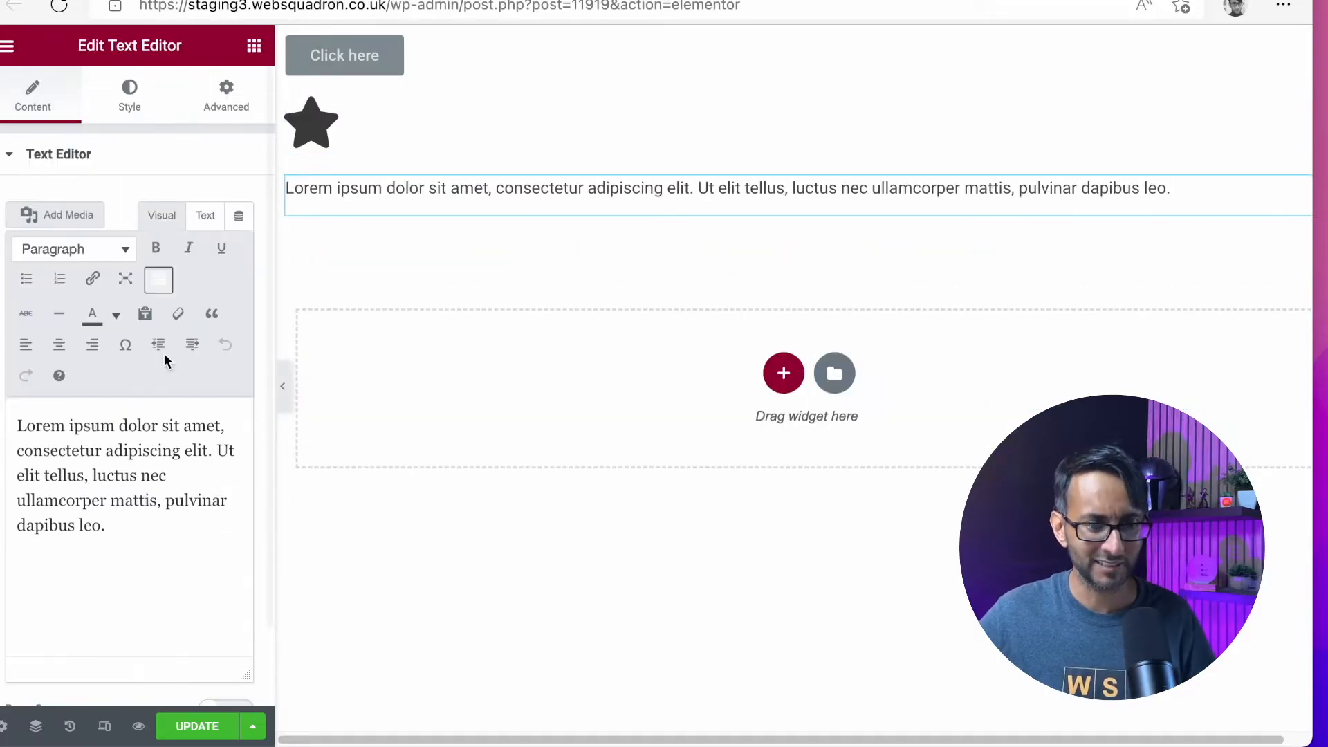
# - Make the word 'adipiscing' bold and underlined, with italic turned off
pyautogui.moveTo(17, 425); pyautogui.dragTo(106, 526)
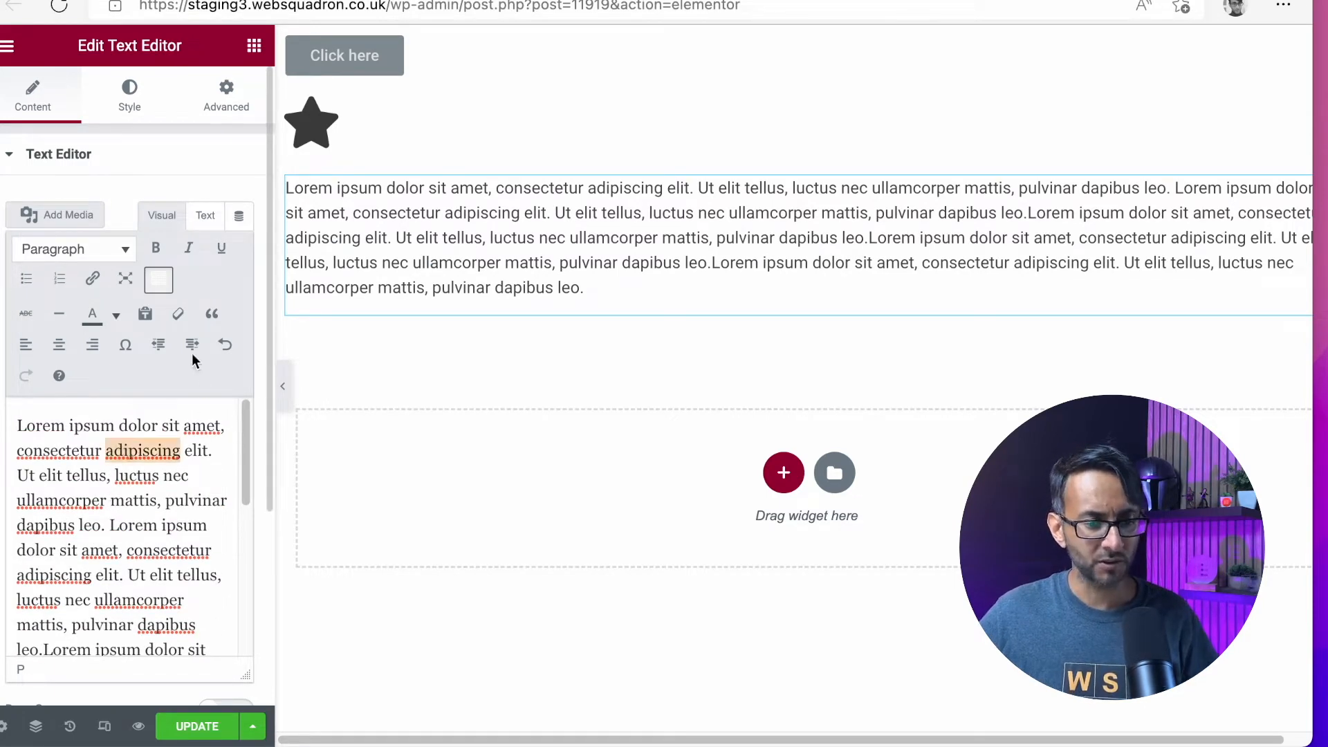
pyautogui.click(155, 249)
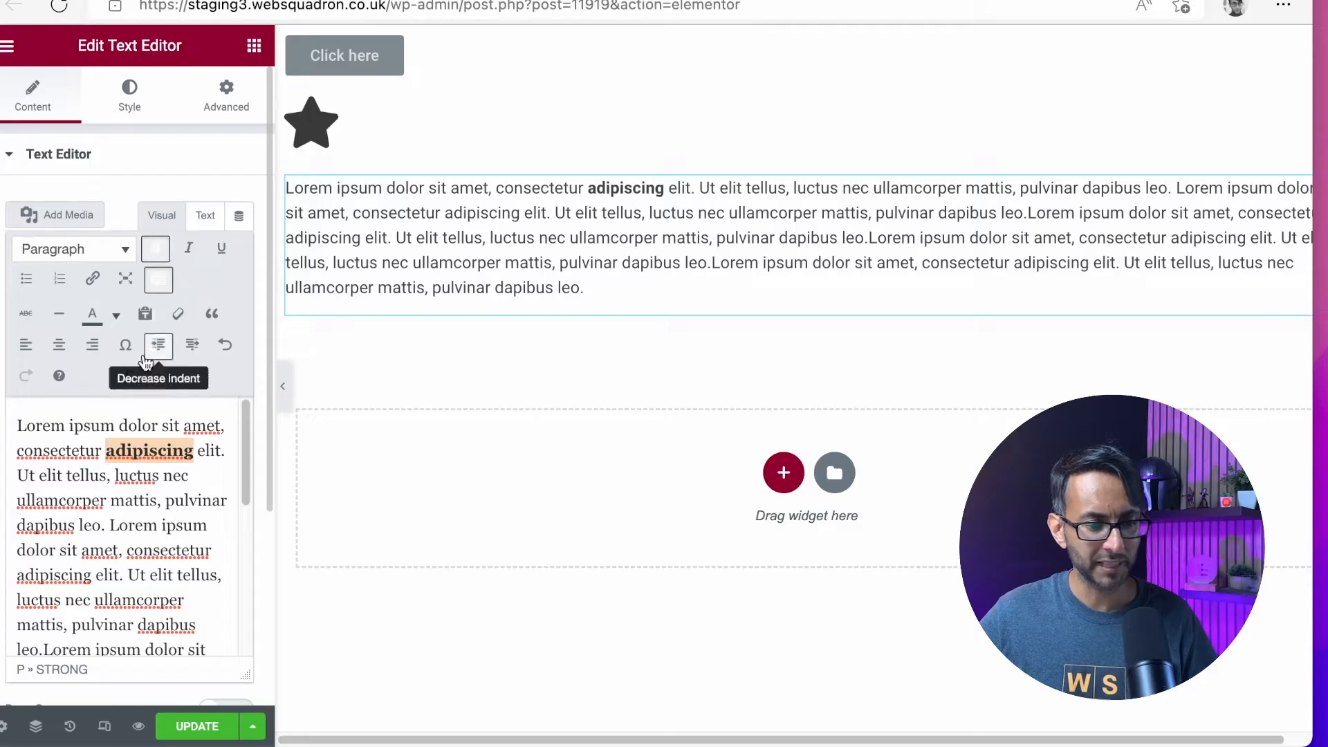
pyautogui.moveTo(222, 249)
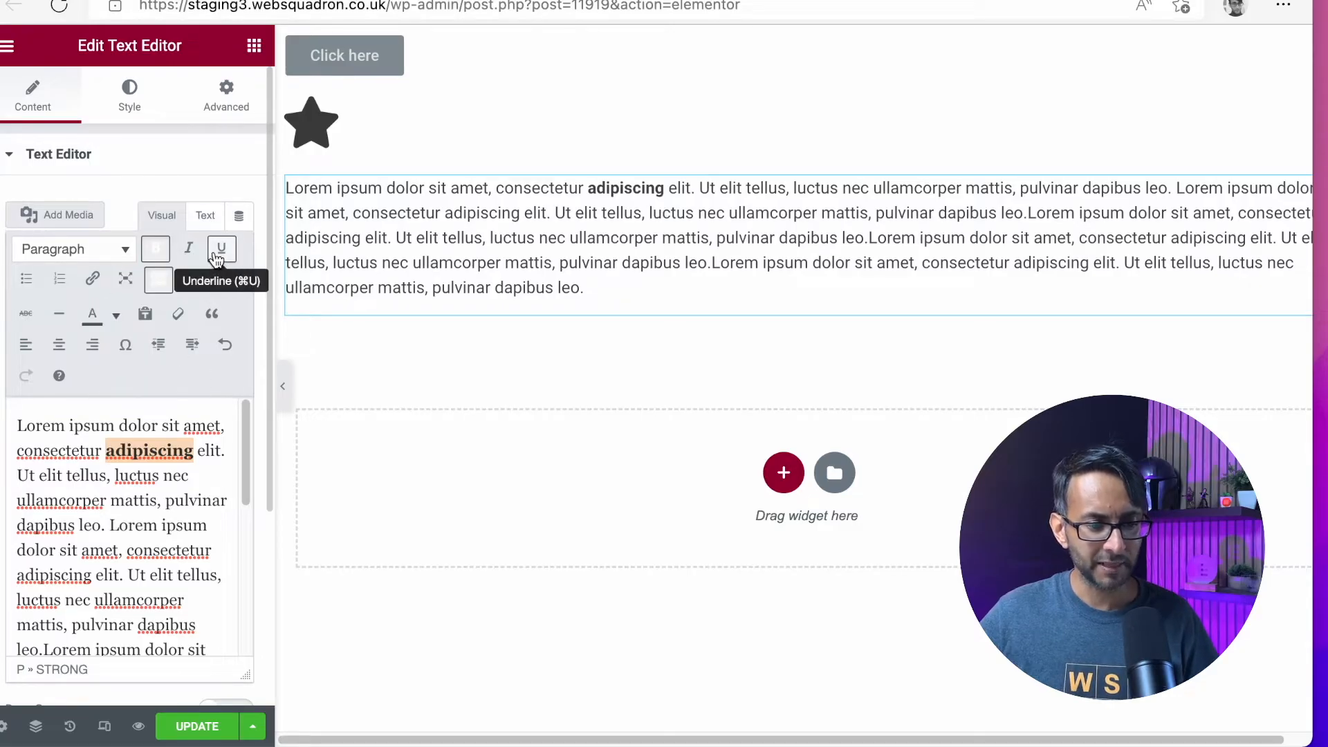
pyautogui.click(188, 250)
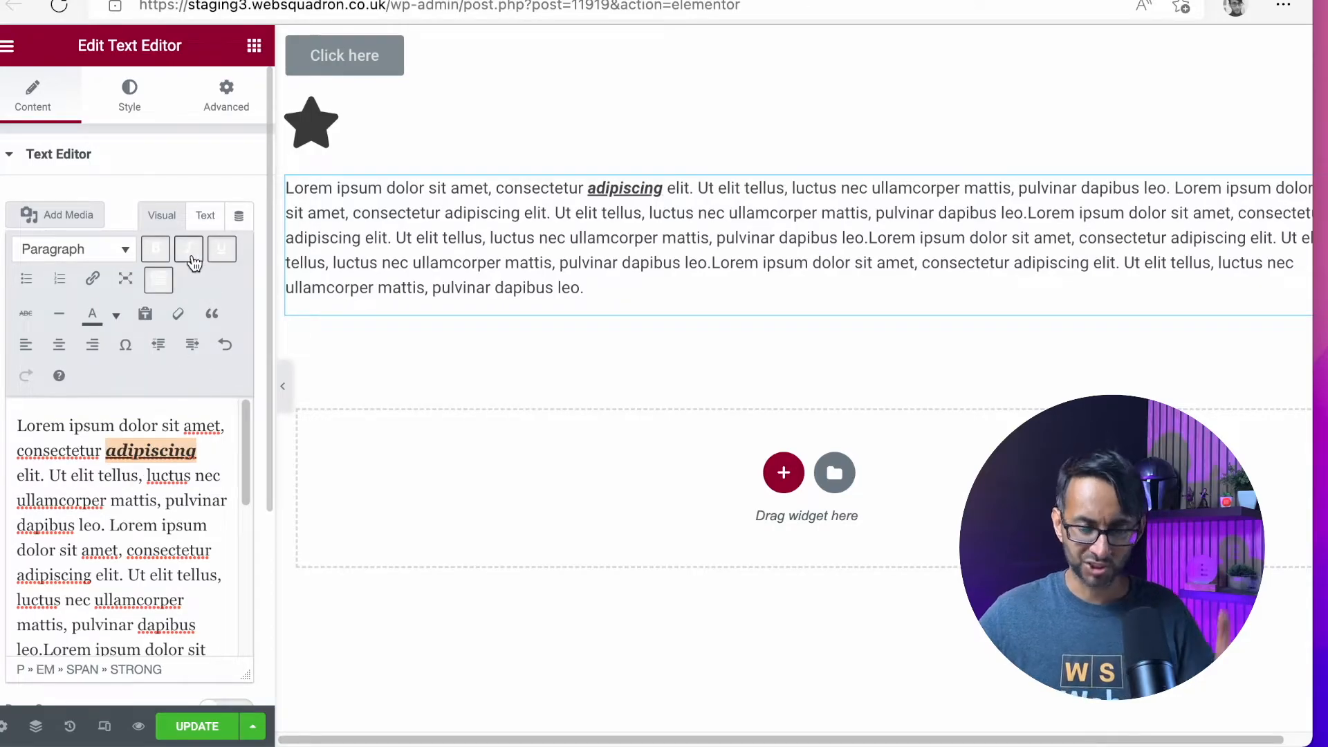
pyautogui.click(188, 249)
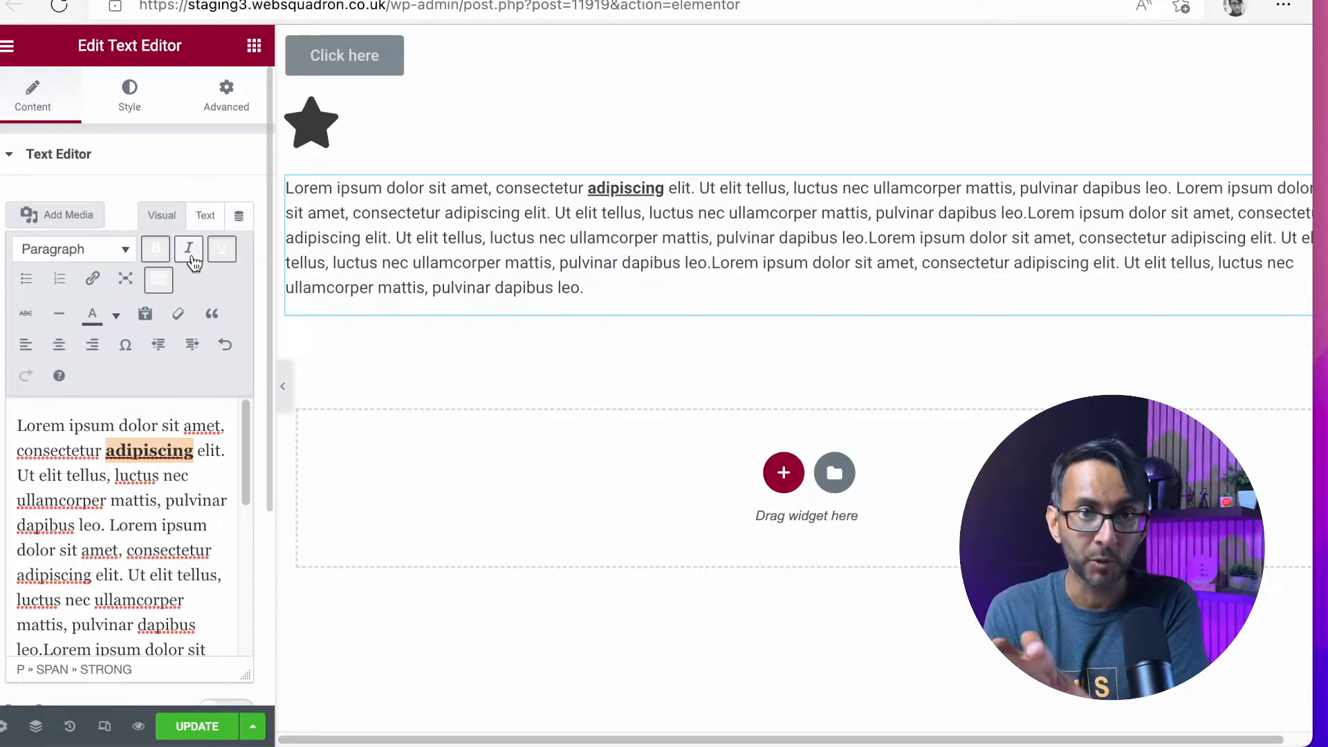
pyautogui.moveTo(92, 280)
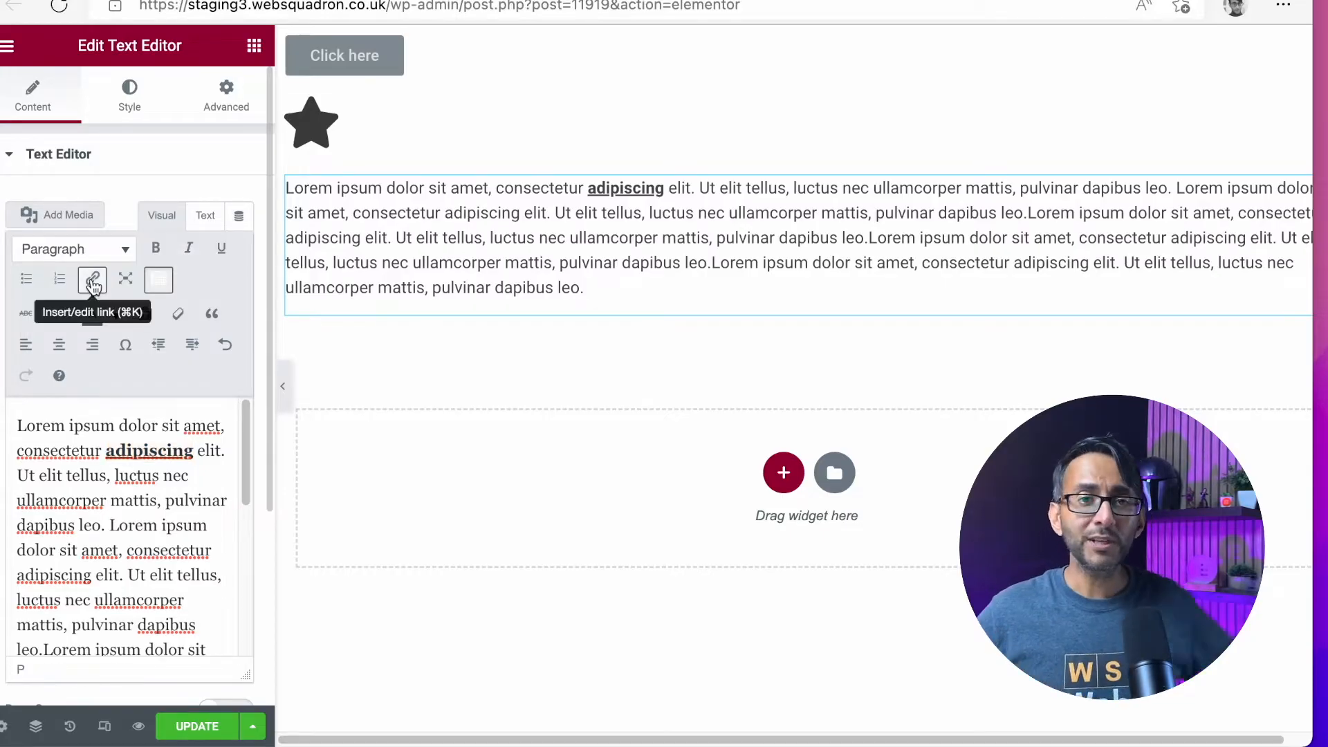
pyautogui.click(92, 280)
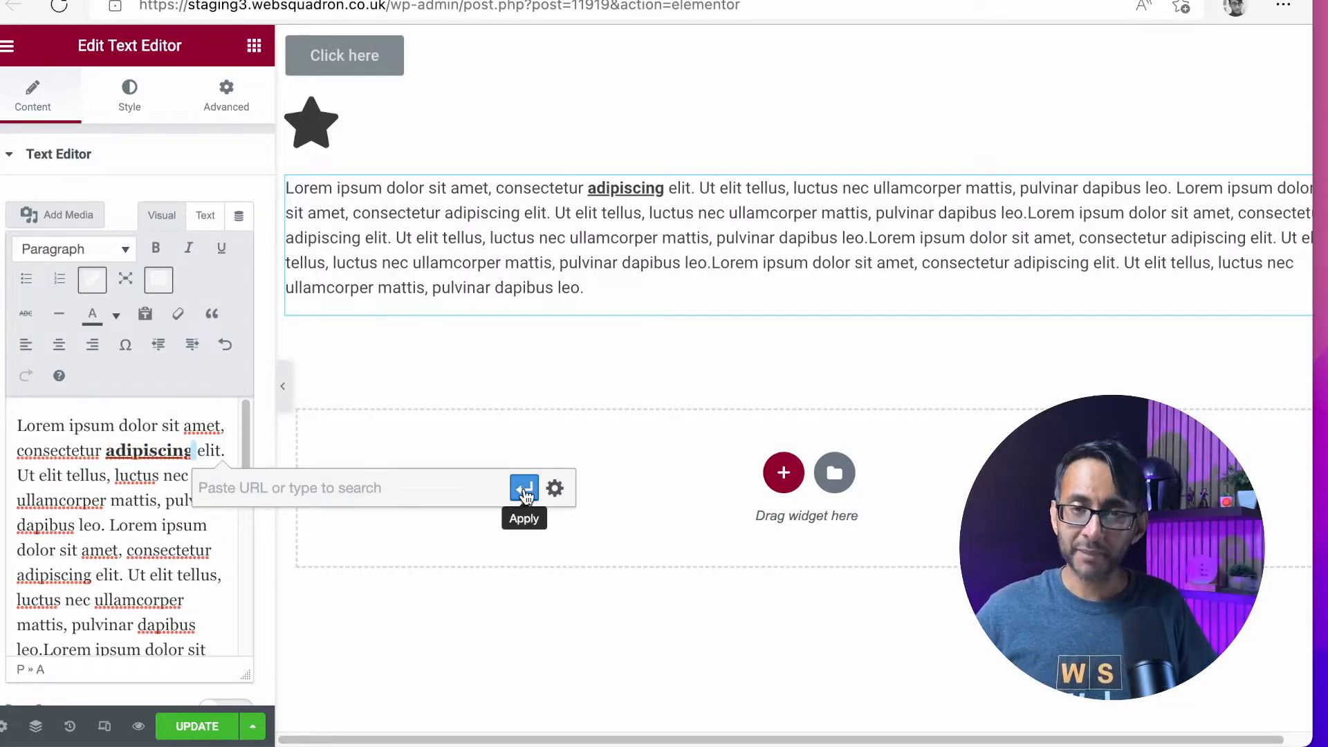
pyautogui.click(554, 489)
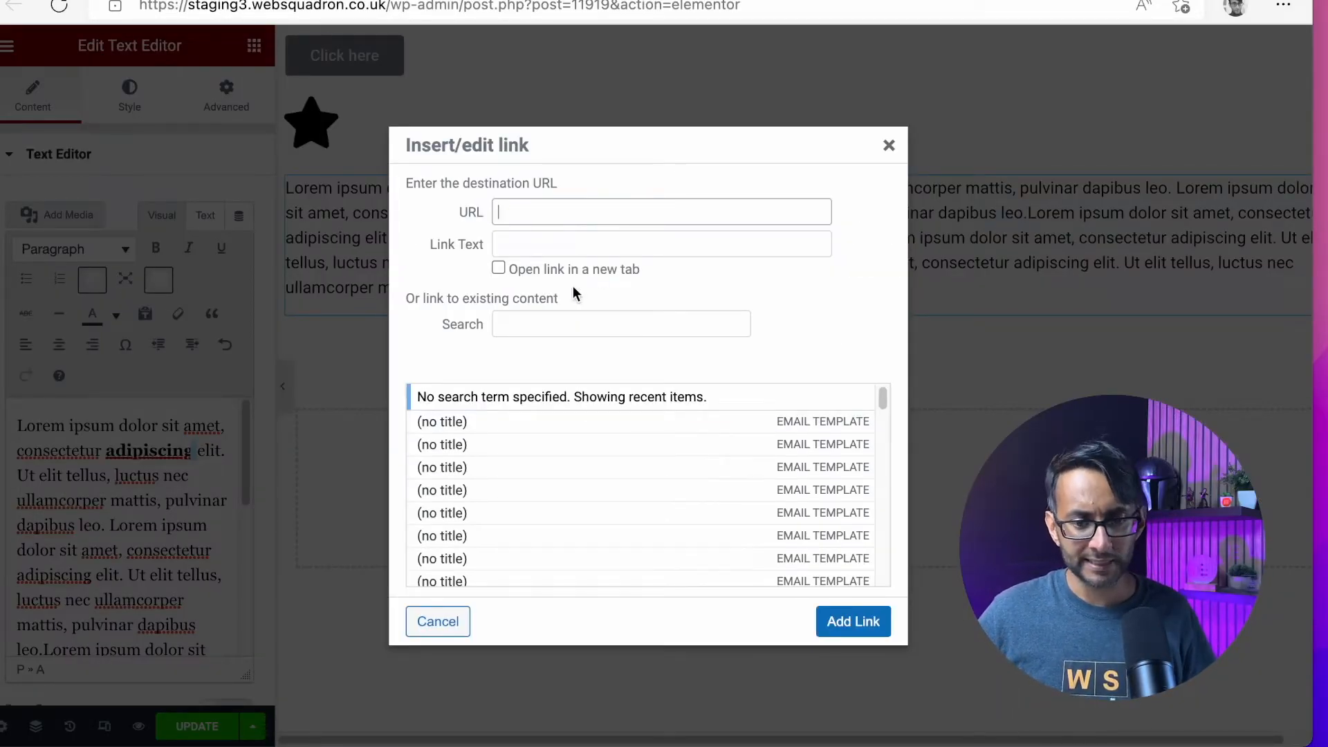
pyautogui.click(499, 268)
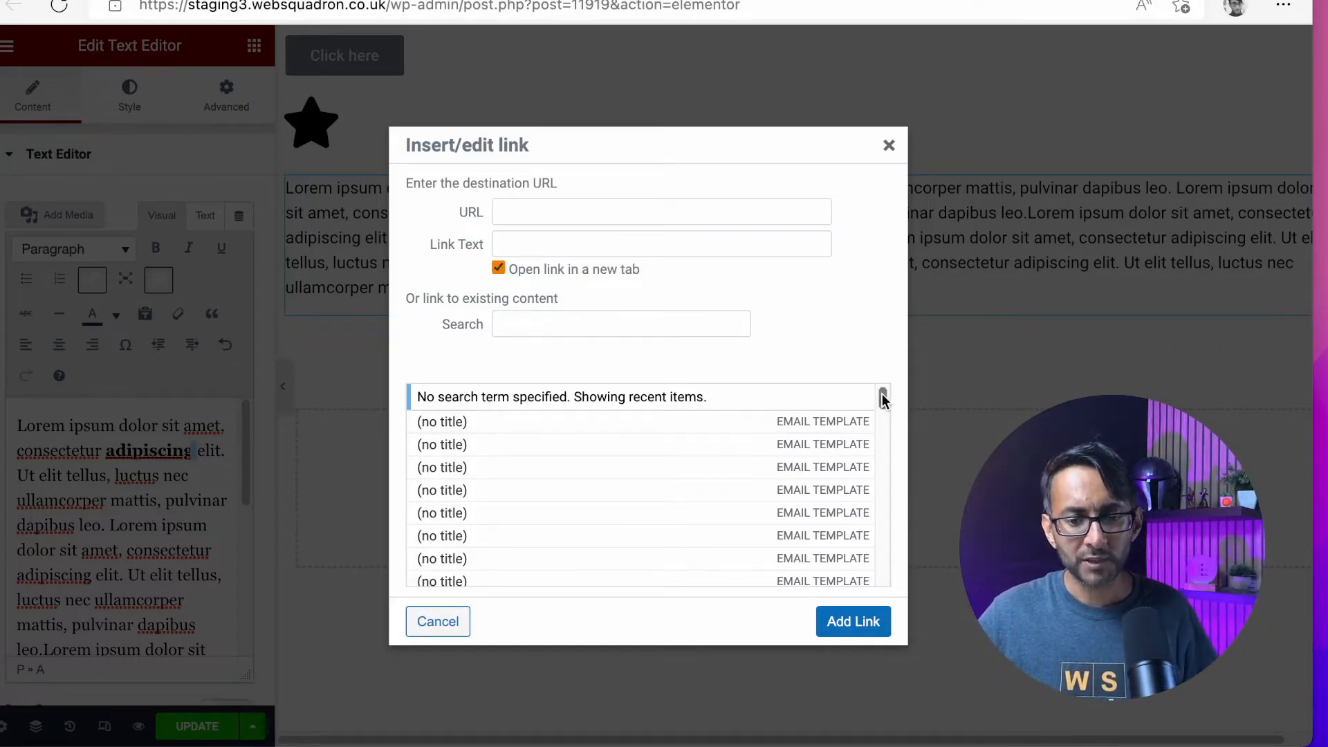
pyautogui.scroll(-3)
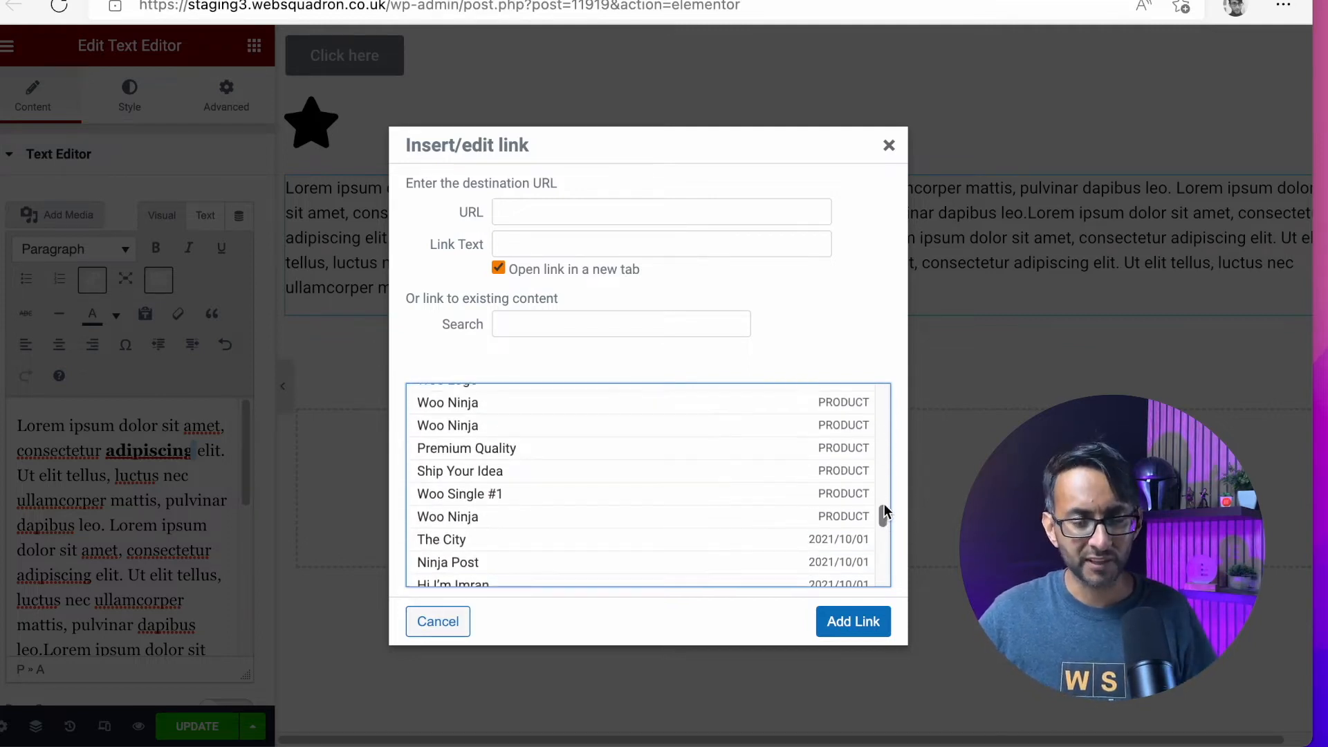
pyautogui.scroll(-3)
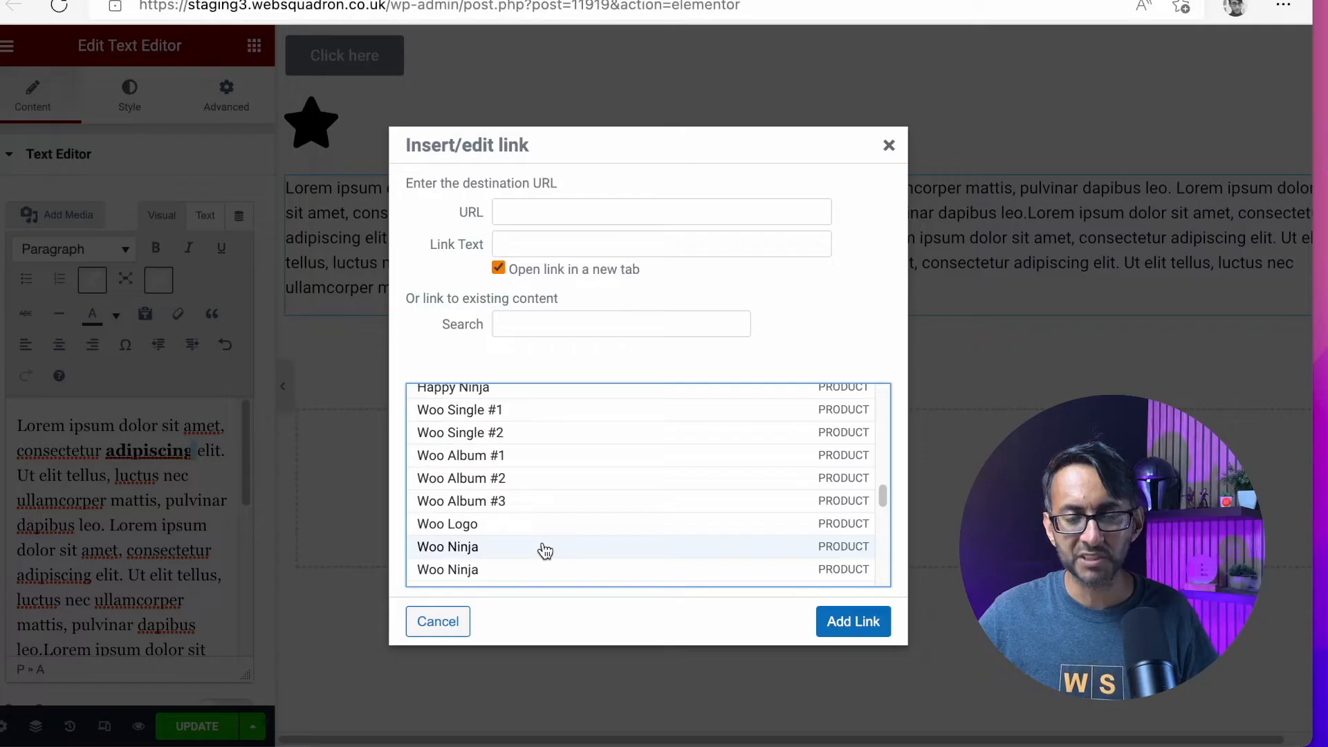
pyautogui.click(475, 546)
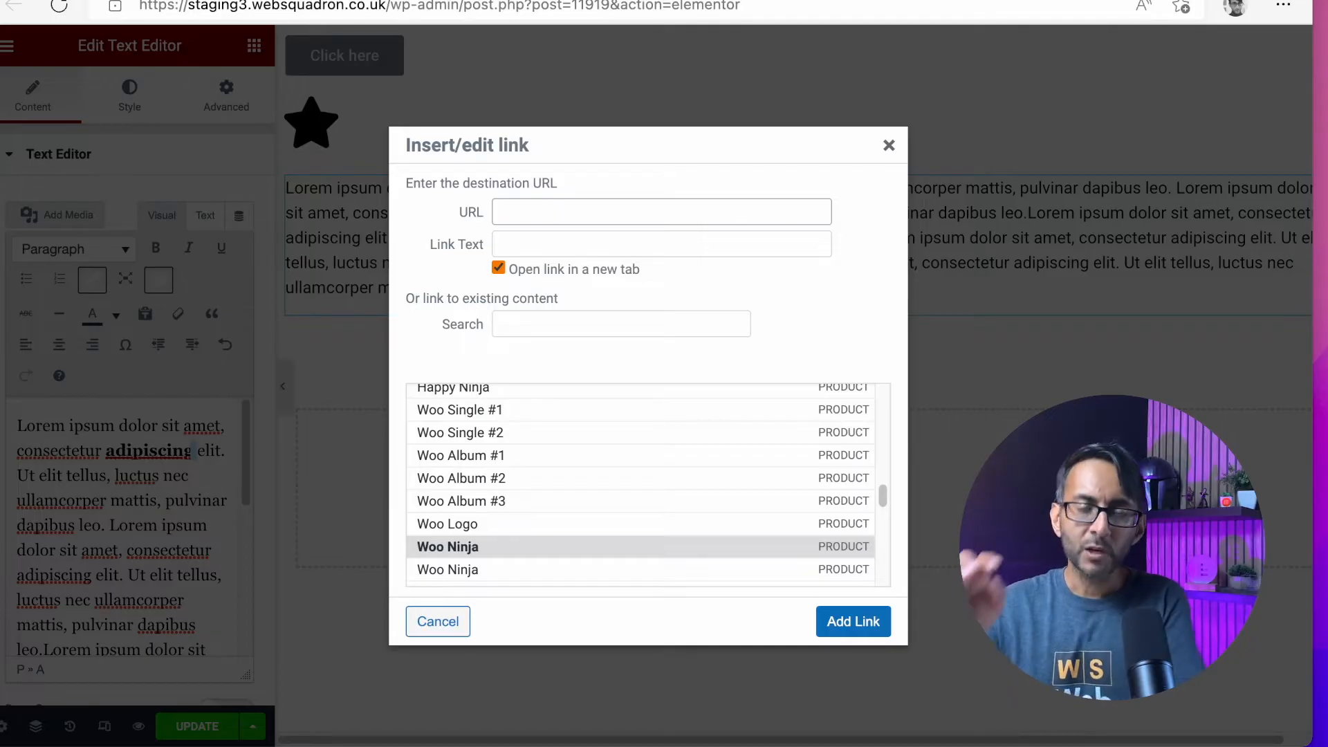
pyautogui.click(498, 269)
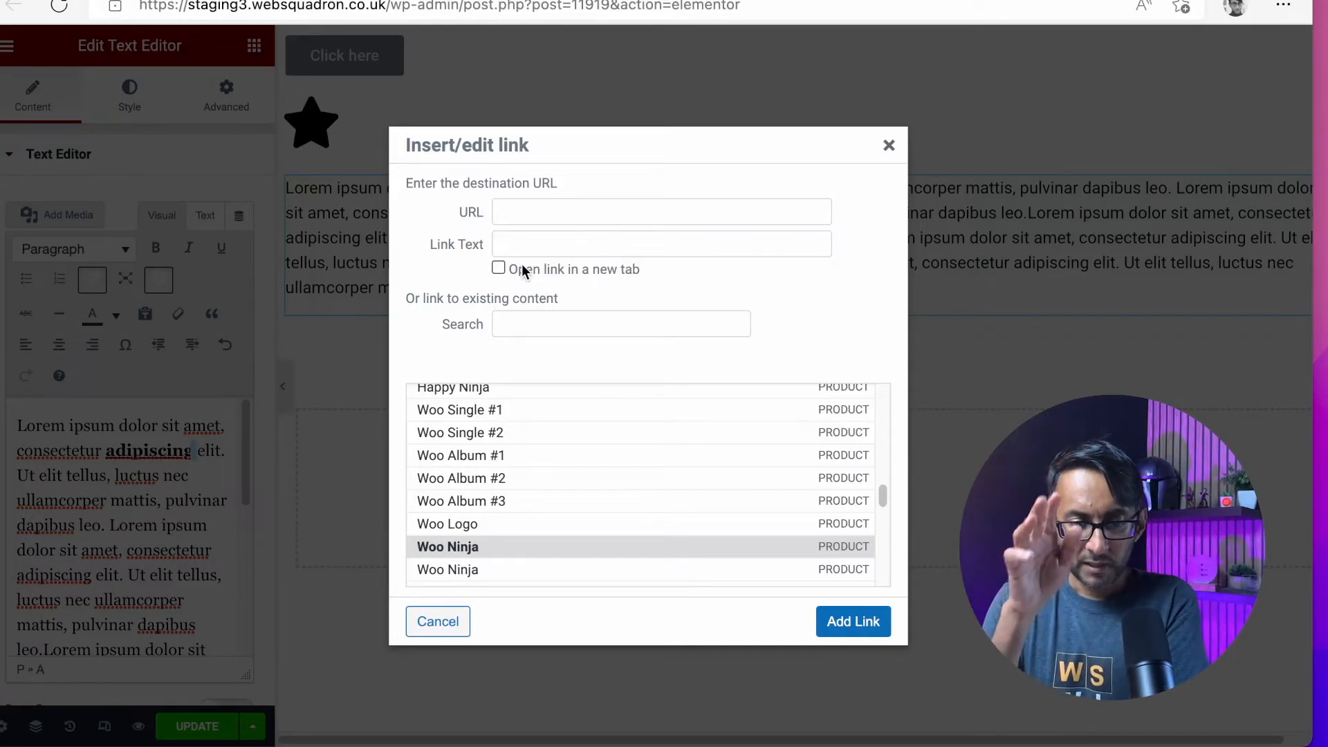
pyautogui.click(621, 324)
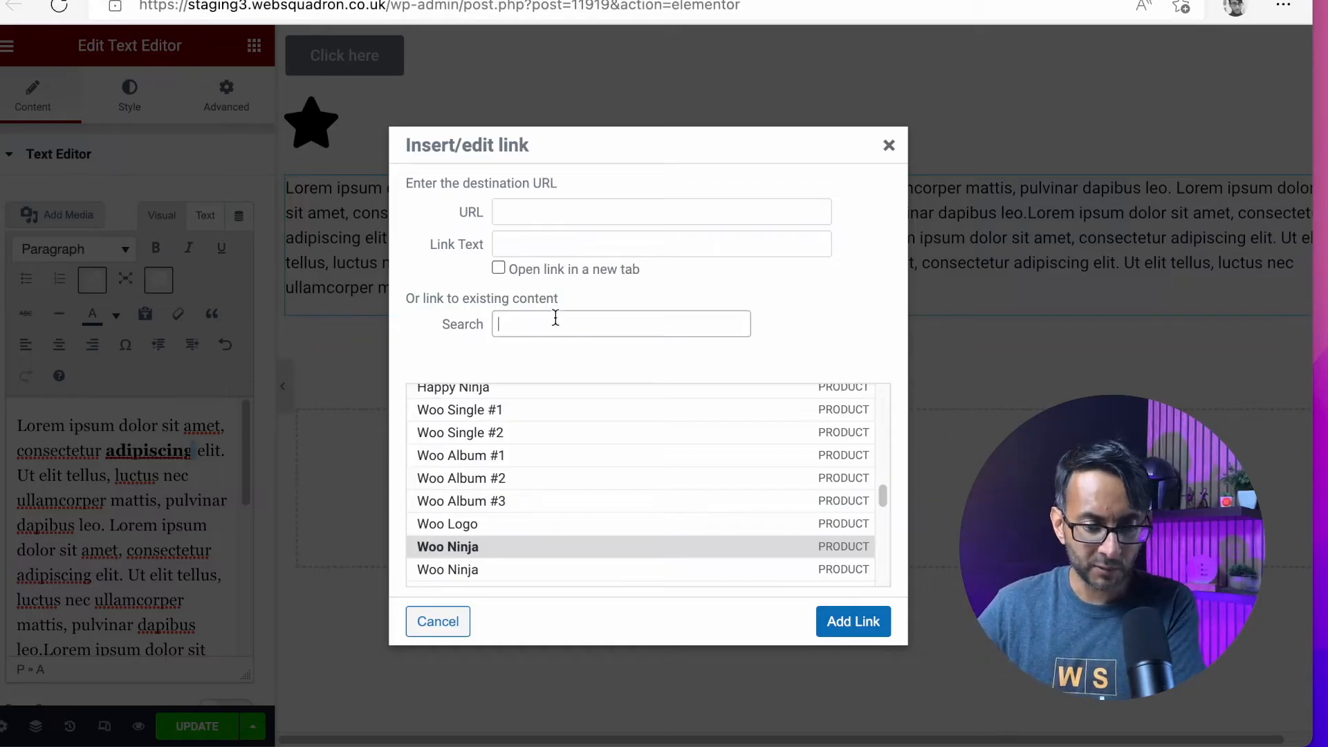
pyautogui.write('Pop1')
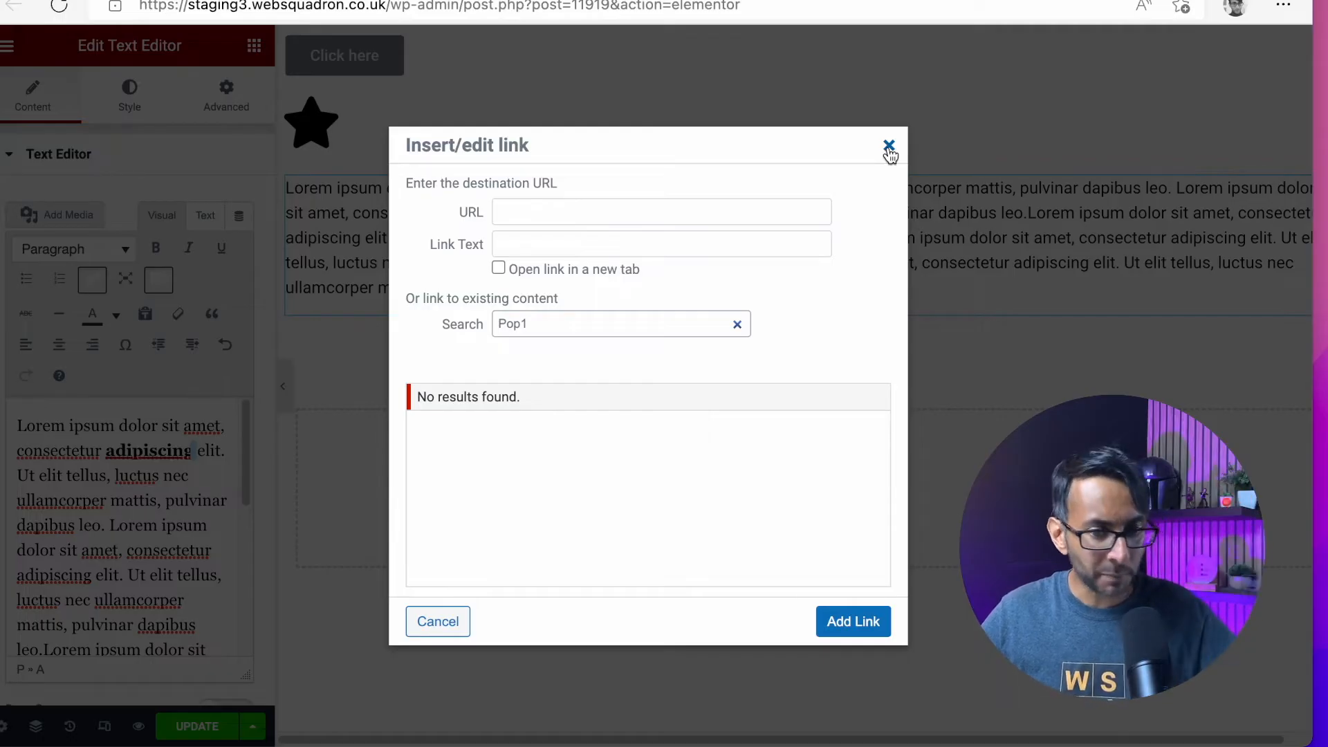
pyautogui.click(883, 143)
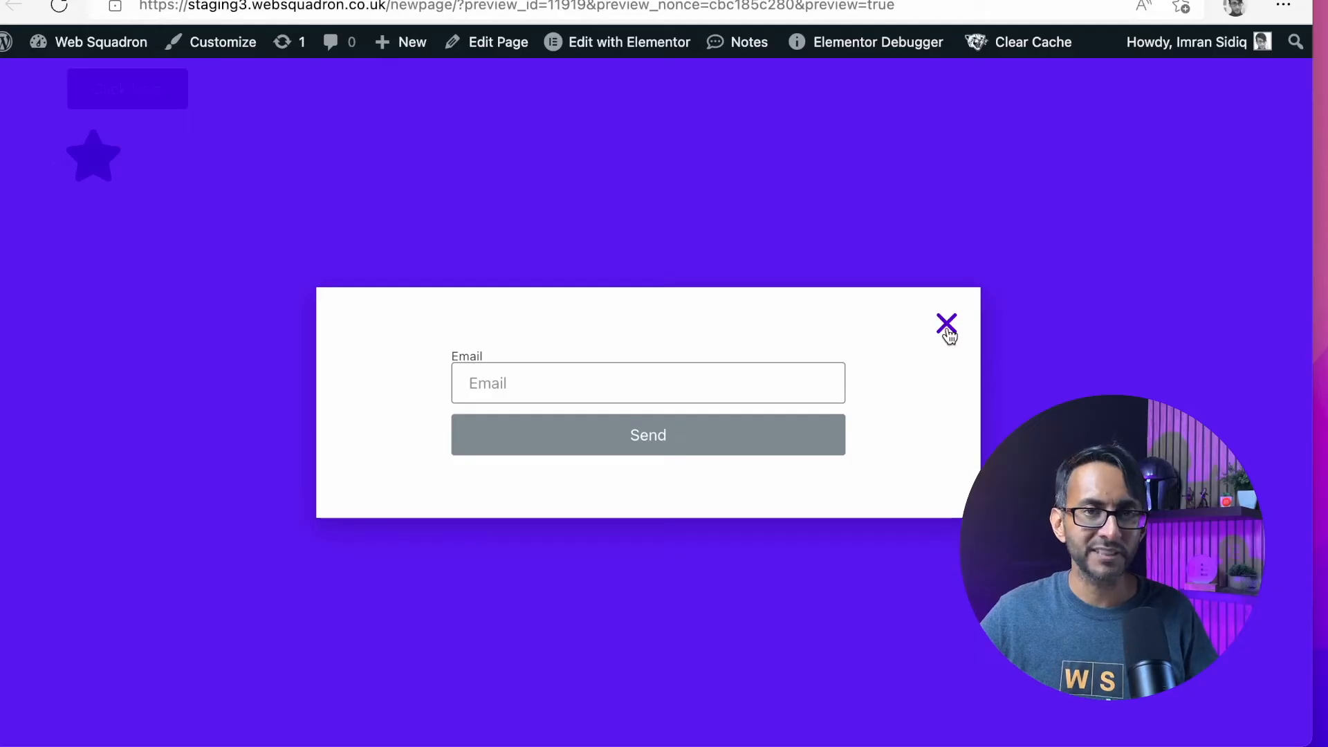
# - Test the star's popup in the preview and copy the star's link address
pyautogui.click(947, 321)
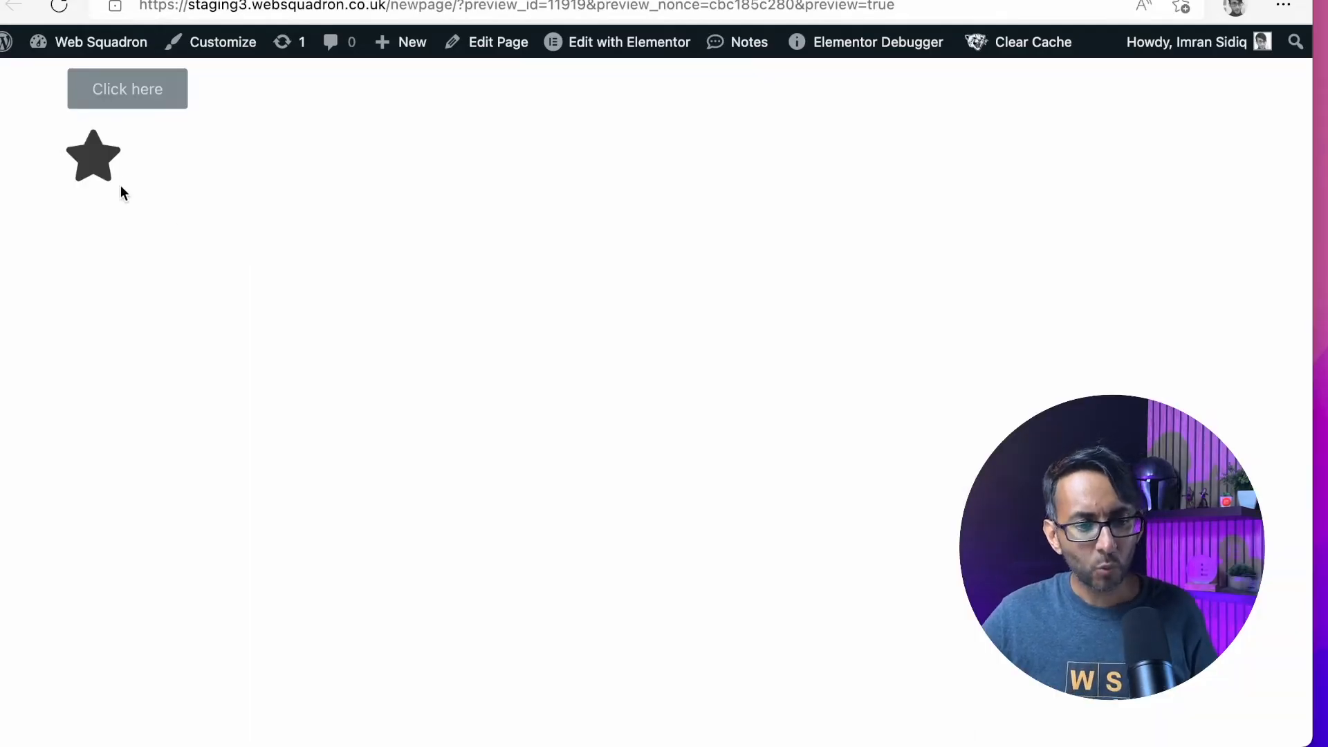
pyautogui.moveTo(90, 171)
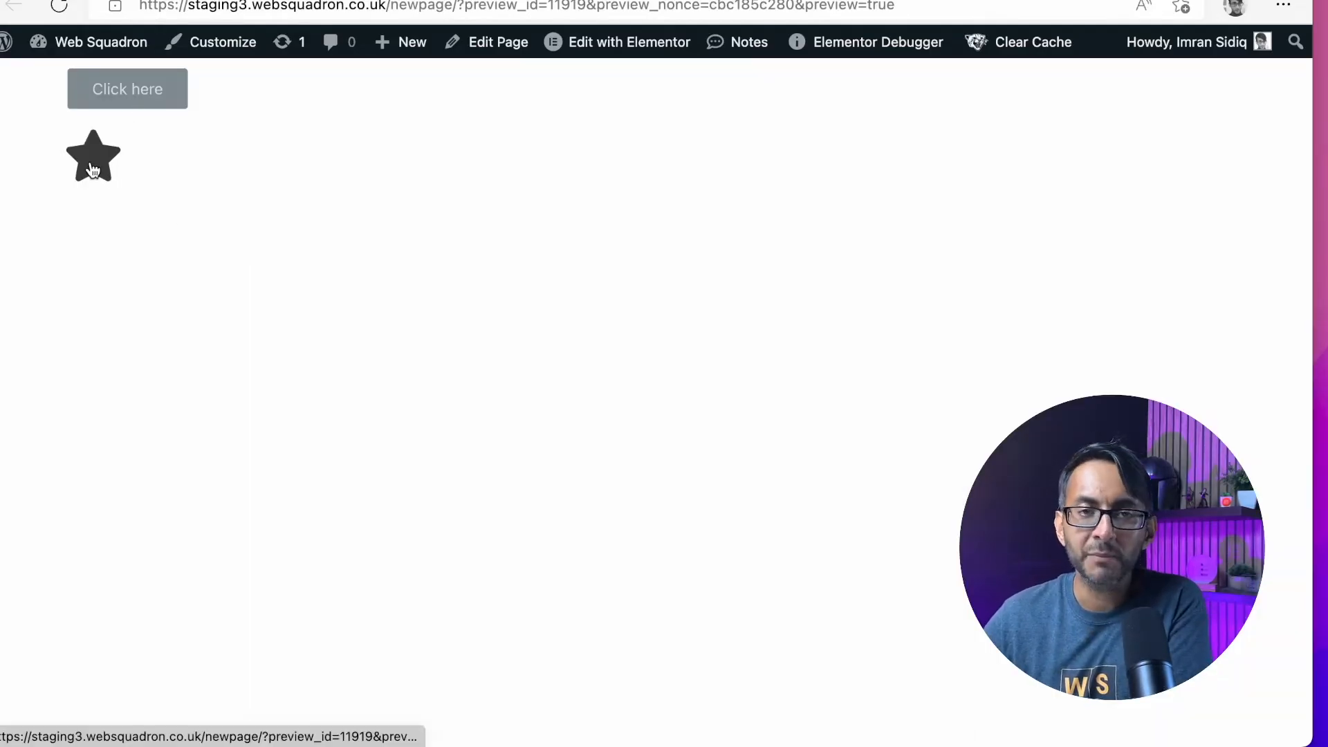
pyautogui.click(133, 91)
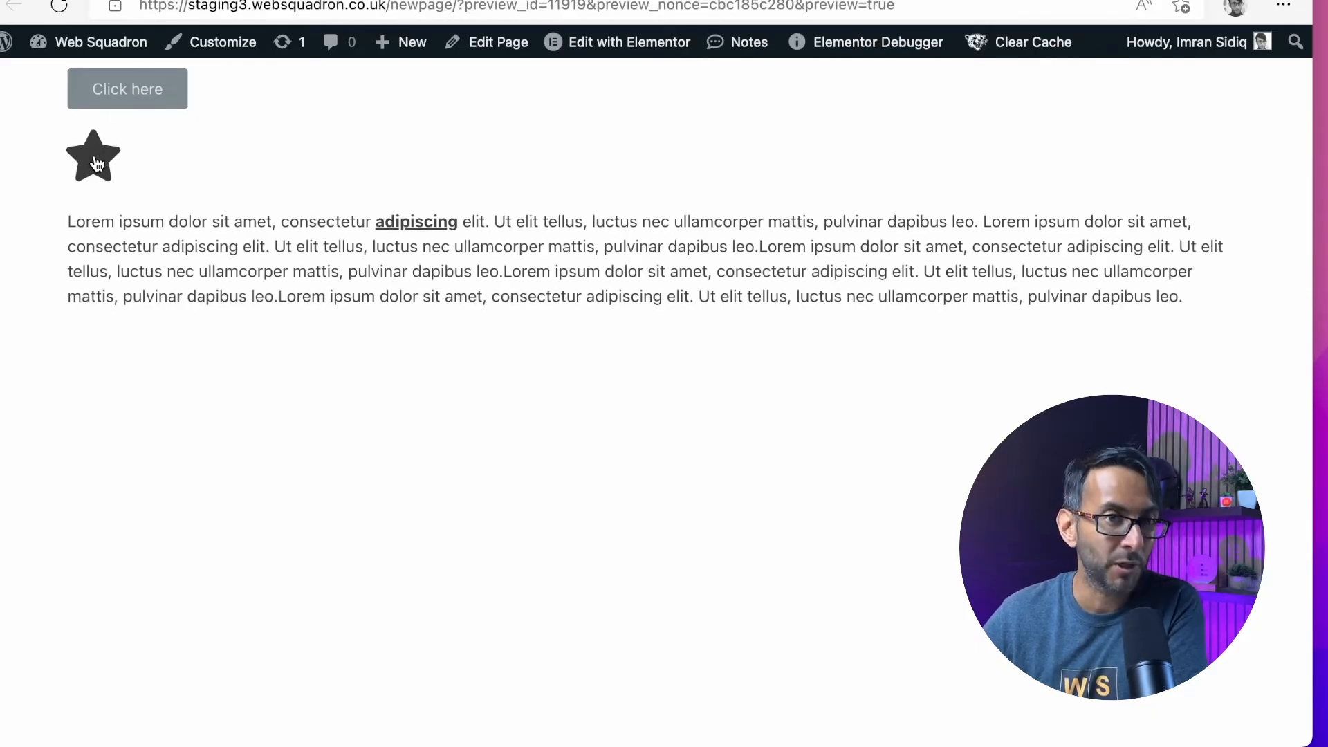
pyautogui.rightClick(94, 163)
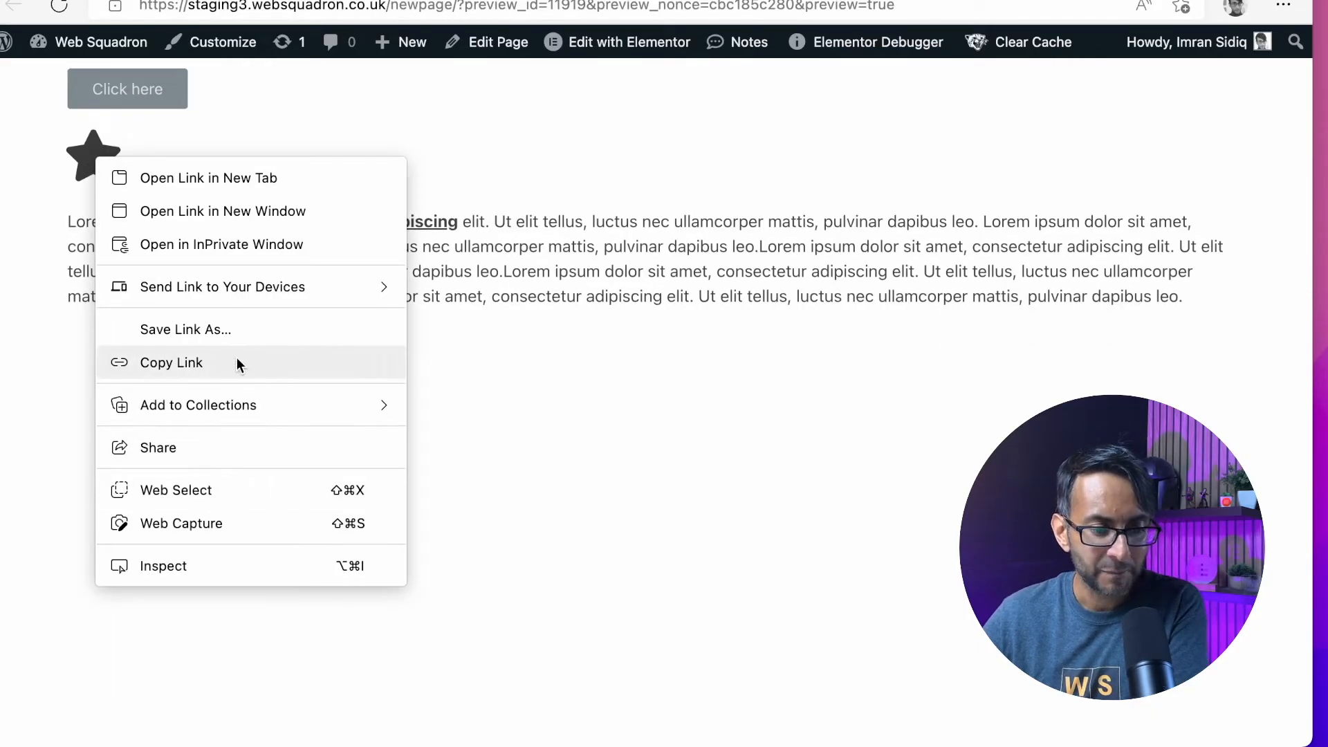
pyautogui.moveTo(220, 368)
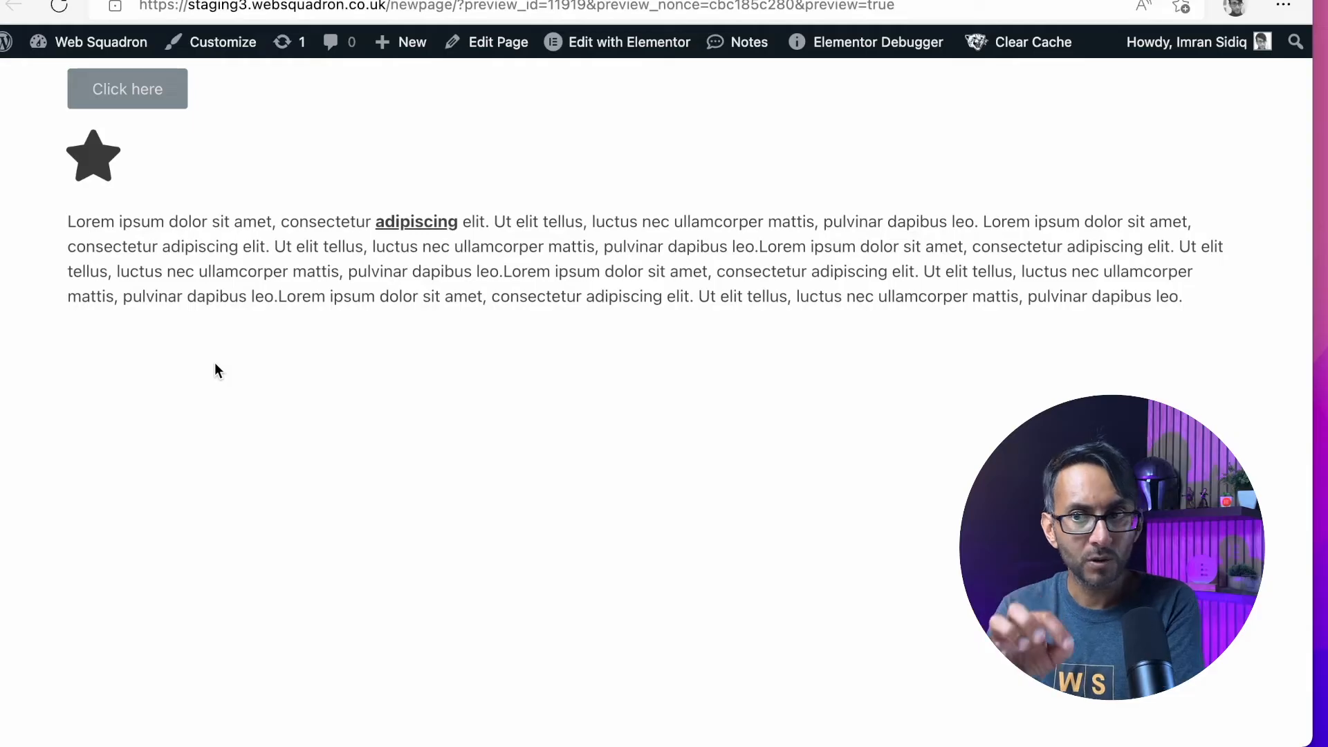
pyautogui.rightClick(94, 155)
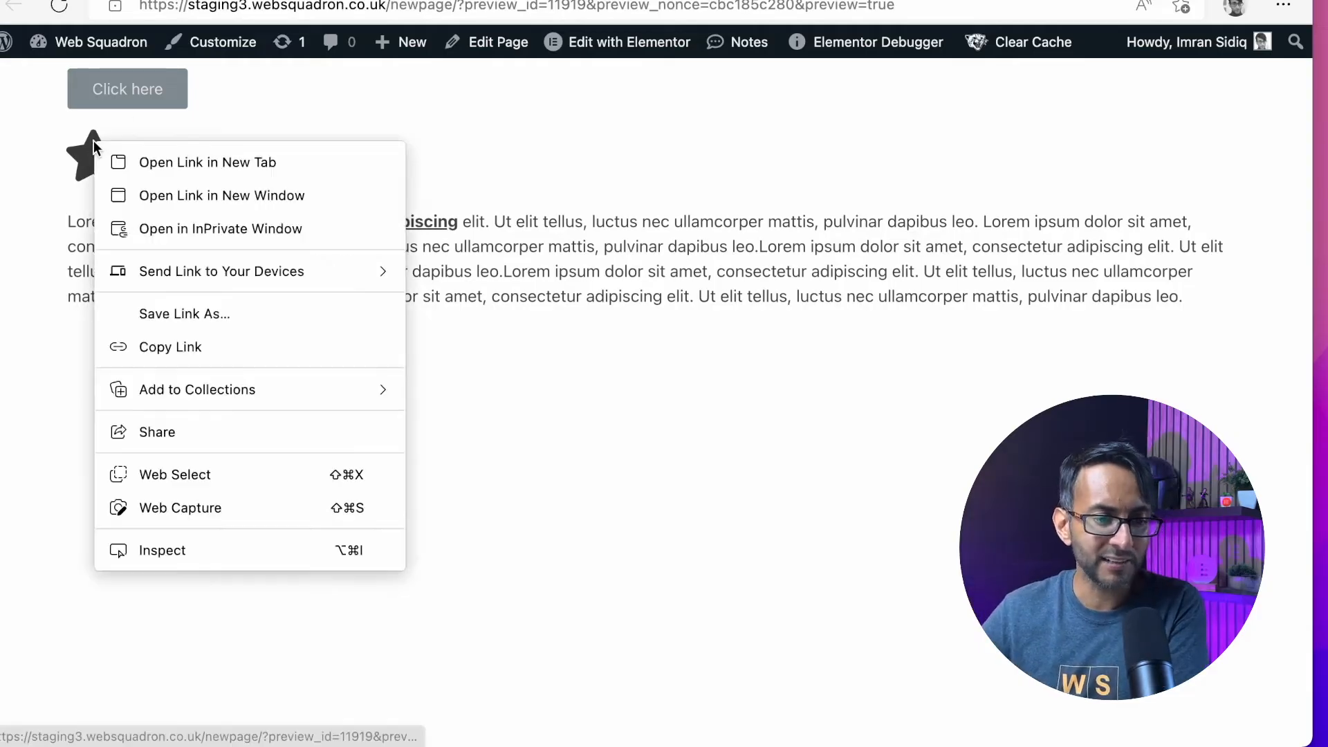
pyautogui.moveTo(183, 349)
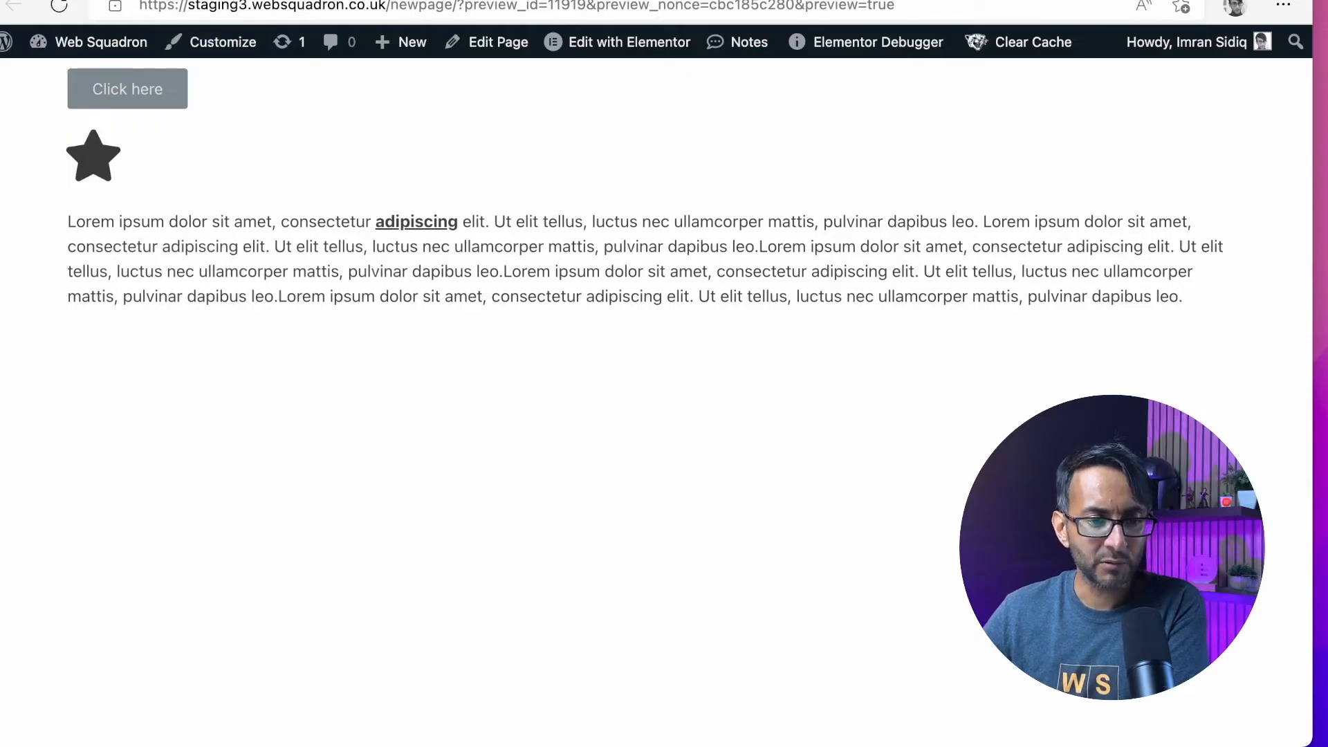
pyautogui.click(225, 95)
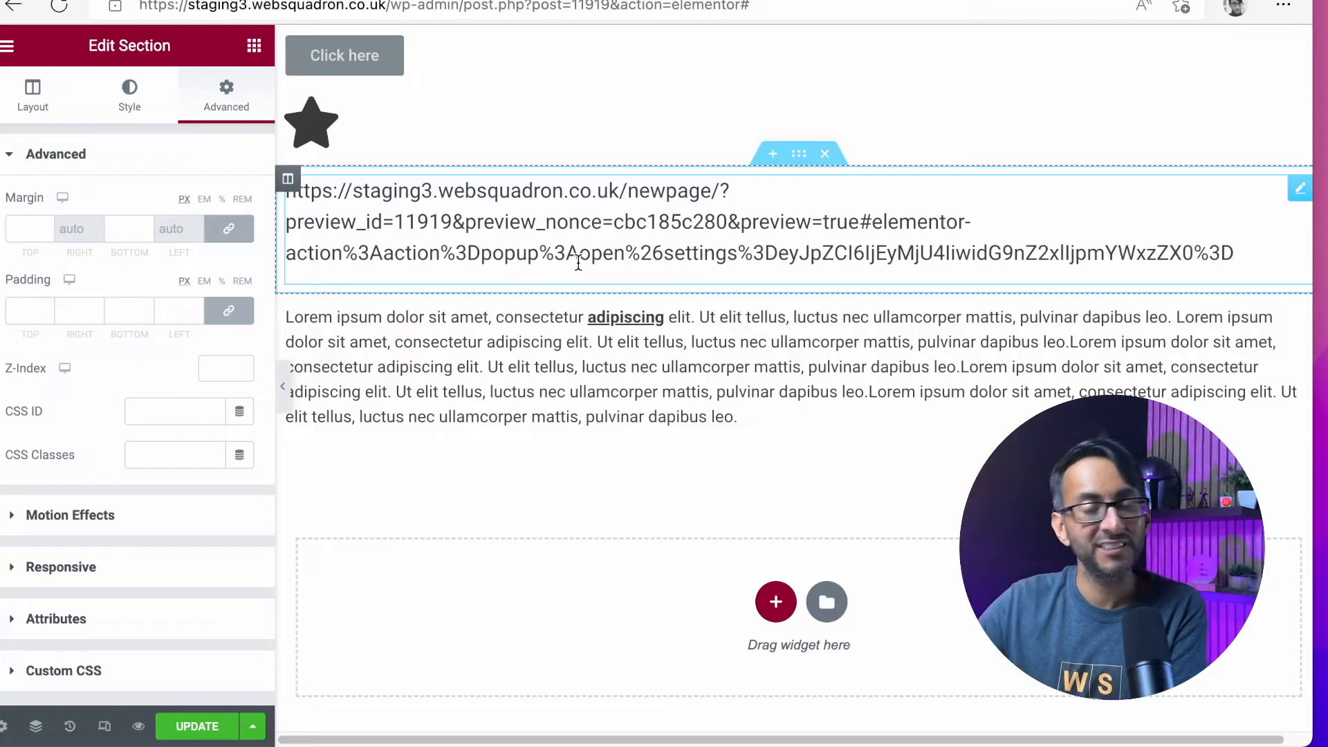
# - Reopen the Lorem ipsum paragraph widget for editing below the pasted popup URL
pyautogui.doubleClick(915, 221)
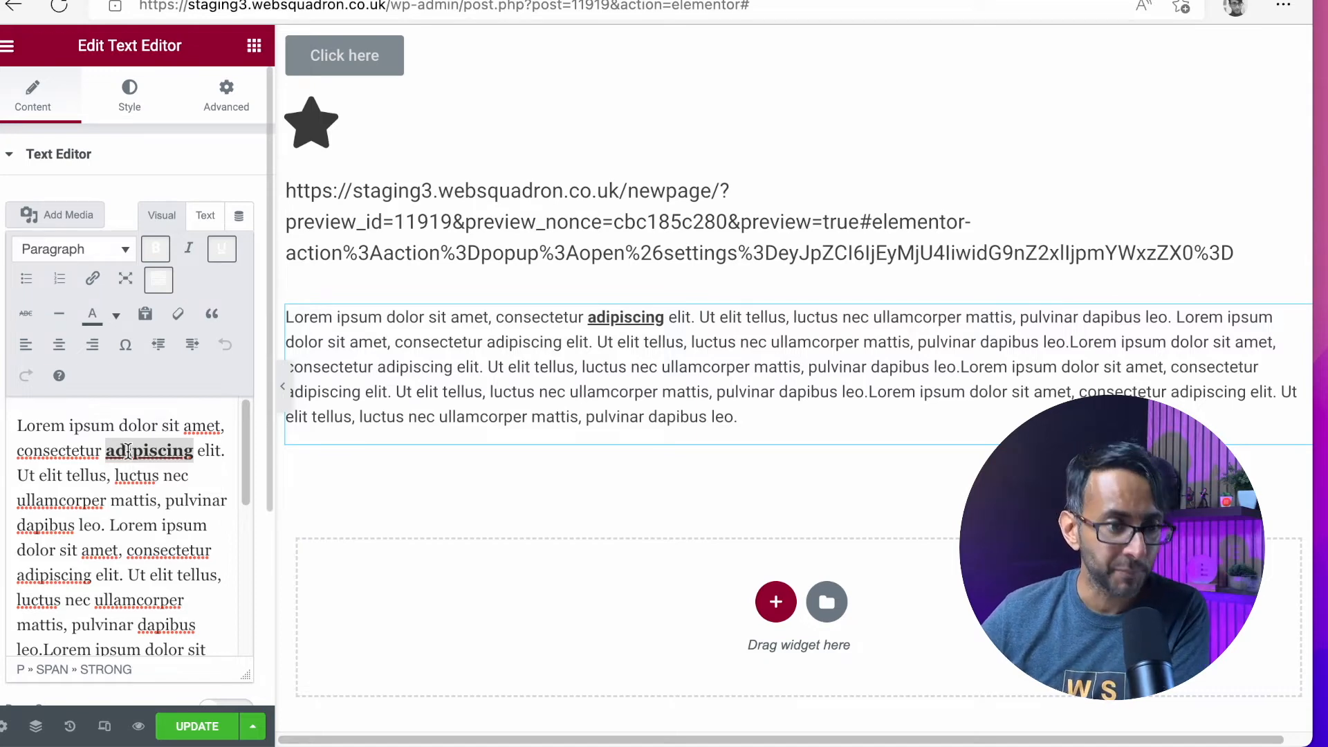
# - Link the word 'adipiscing' to the popup's #elementor-action URL and apply it
pyautogui.click(91, 279)
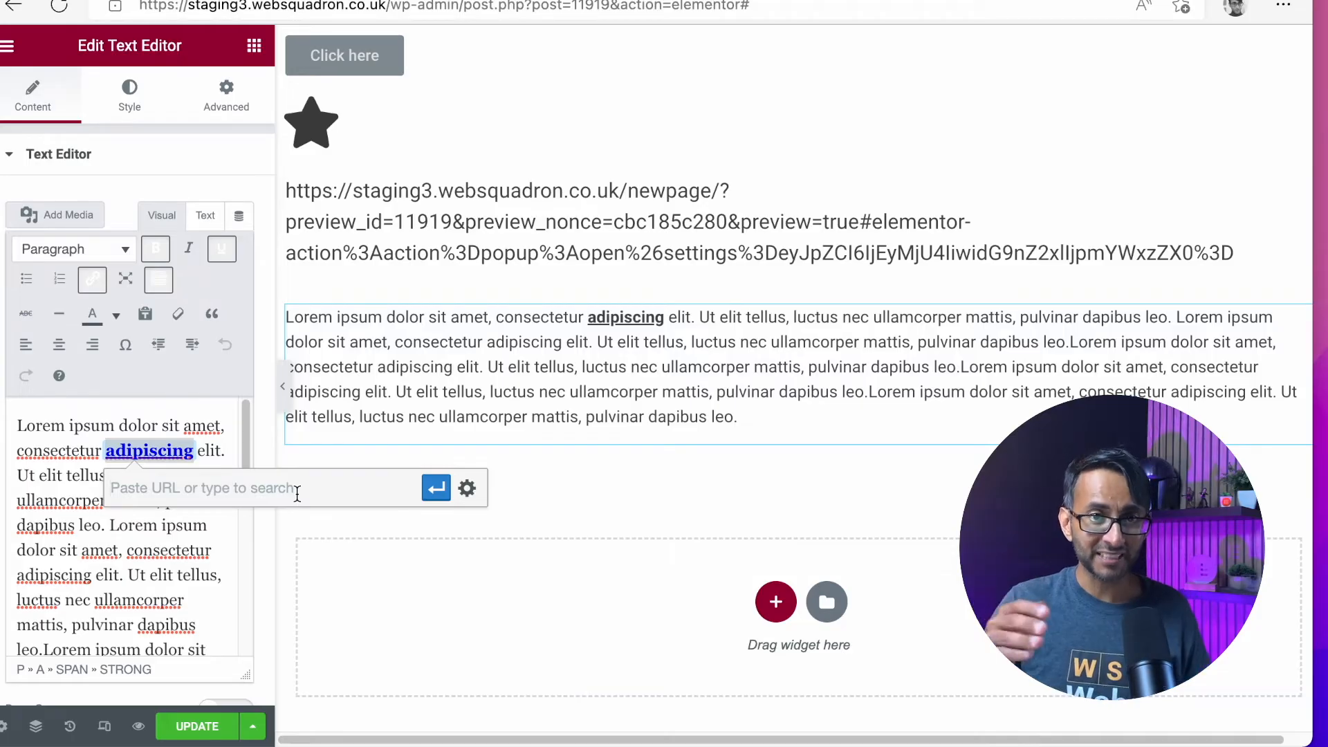
pyautogui.write('pZCI6IjEyMjU4IiwidG9nZ2xljpmYWxzZX0%3D')
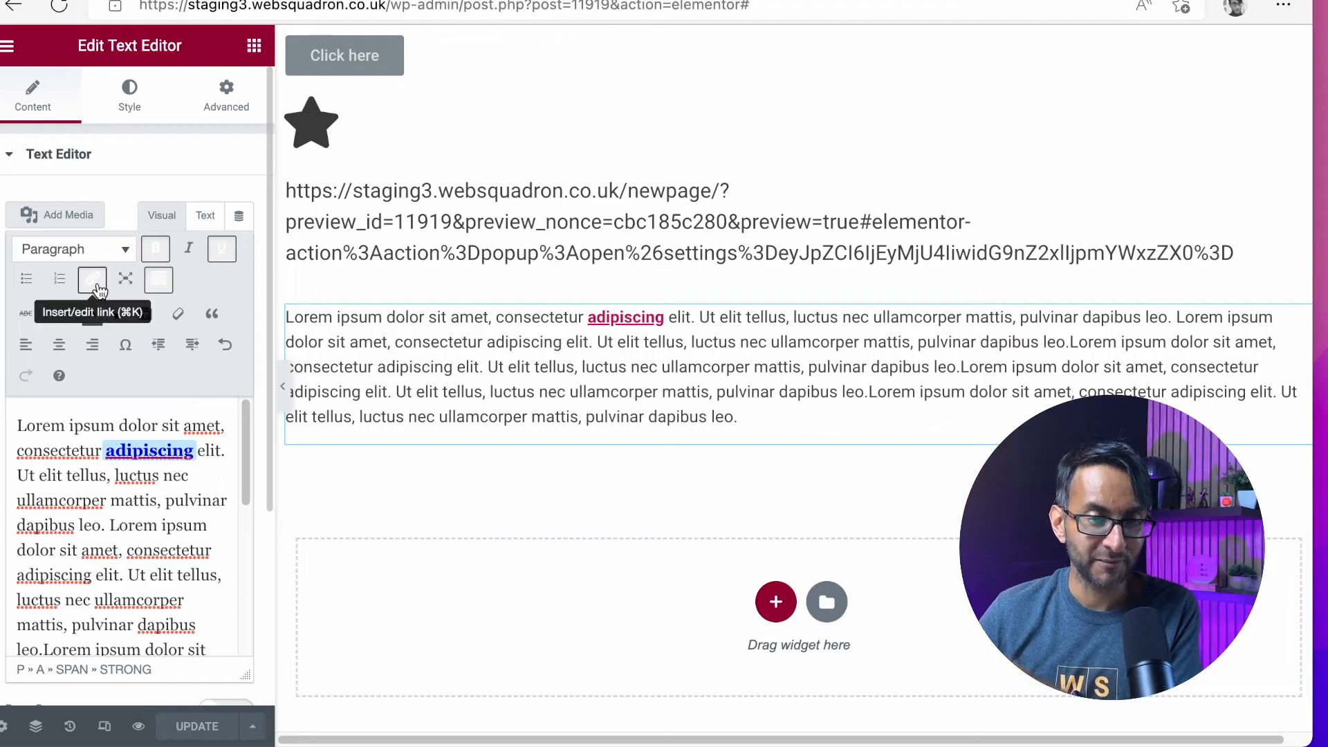
pyautogui.click(91, 280)
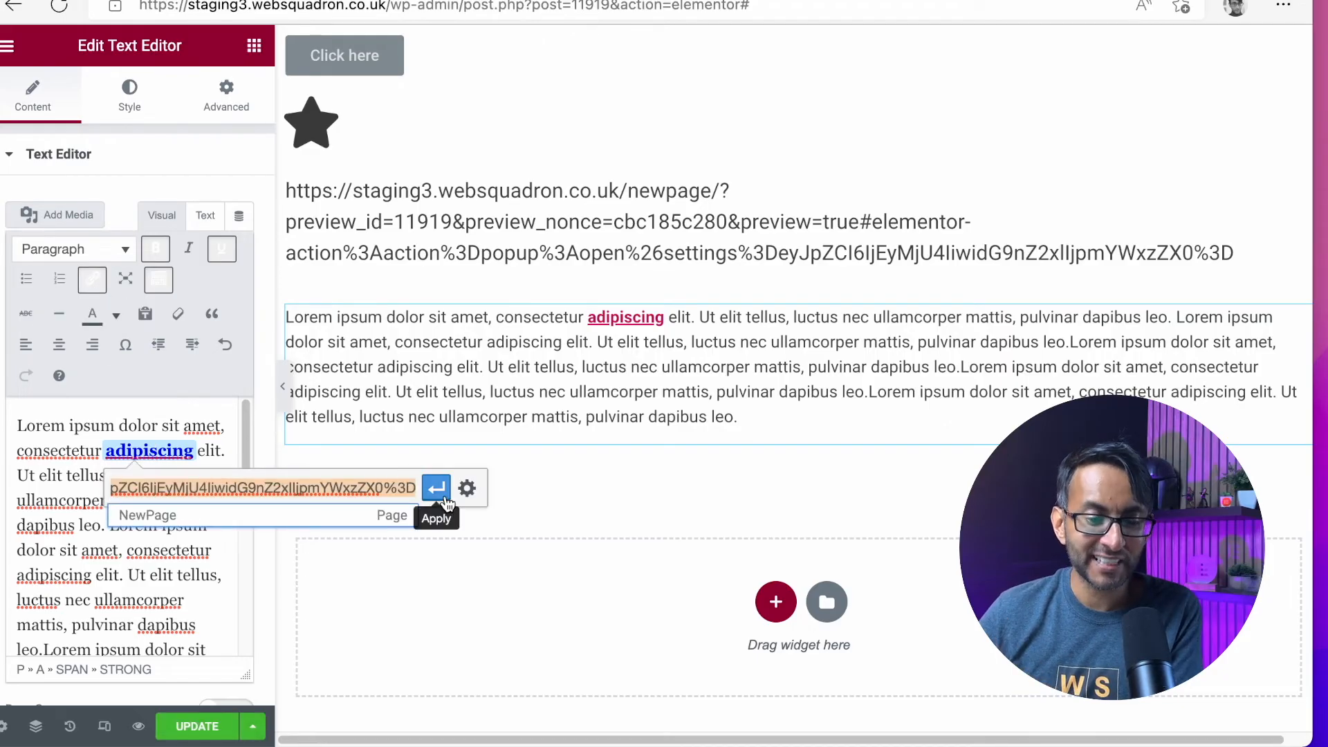
pyautogui.click(436, 488)
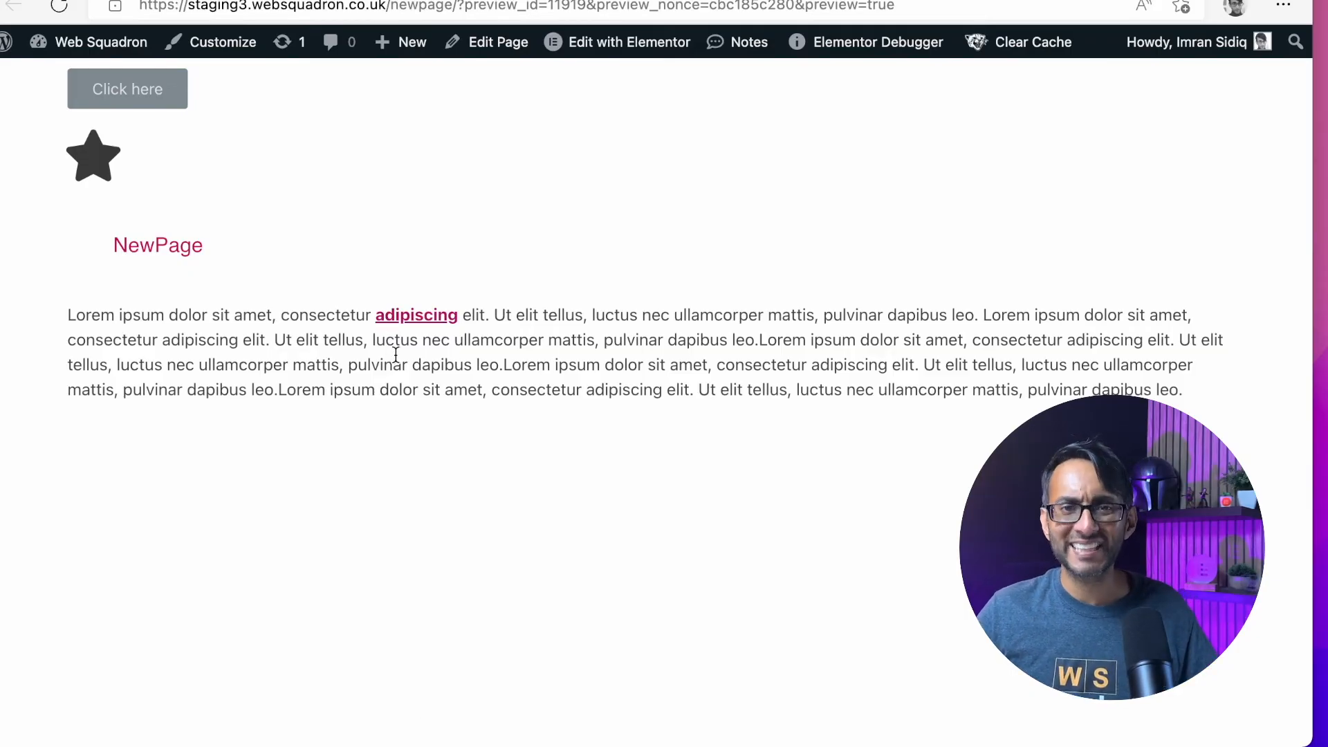
# - Confirm clicking 'adipiscing' in the preview opens the email popup
pyautogui.click(127, 89)
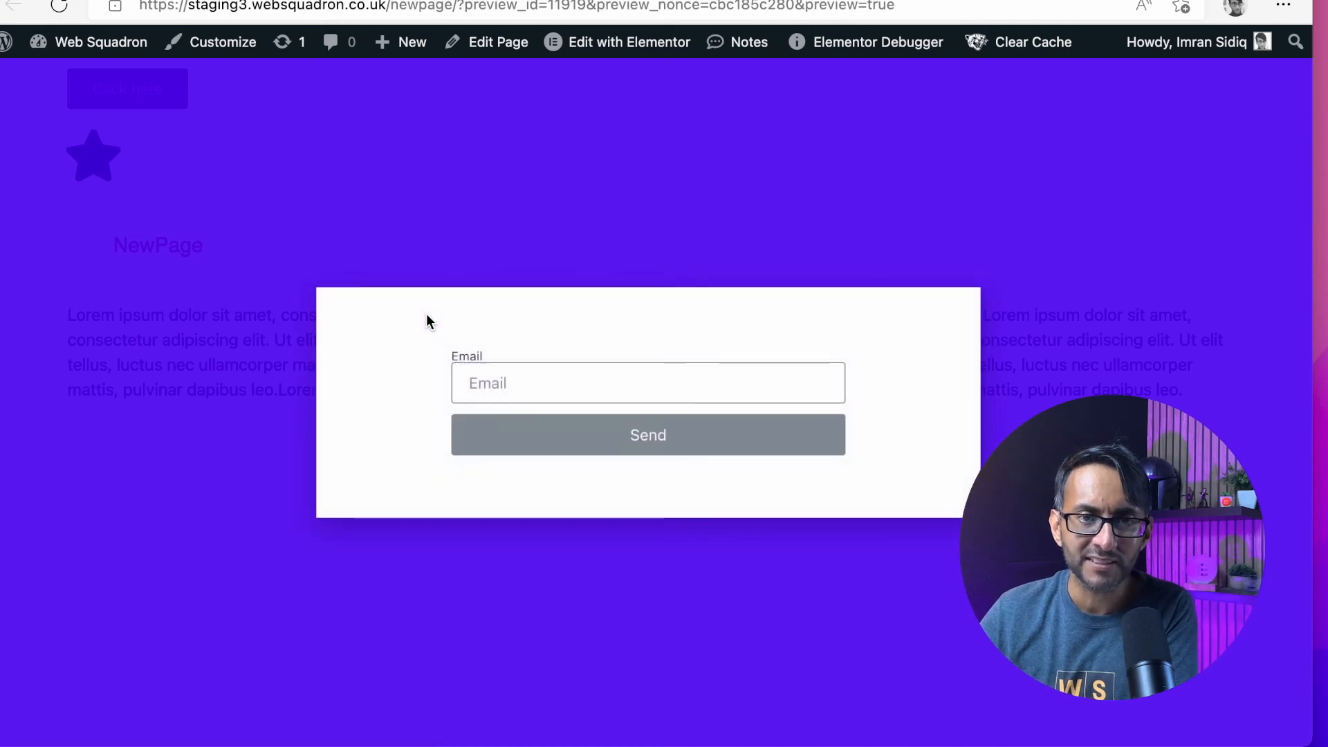